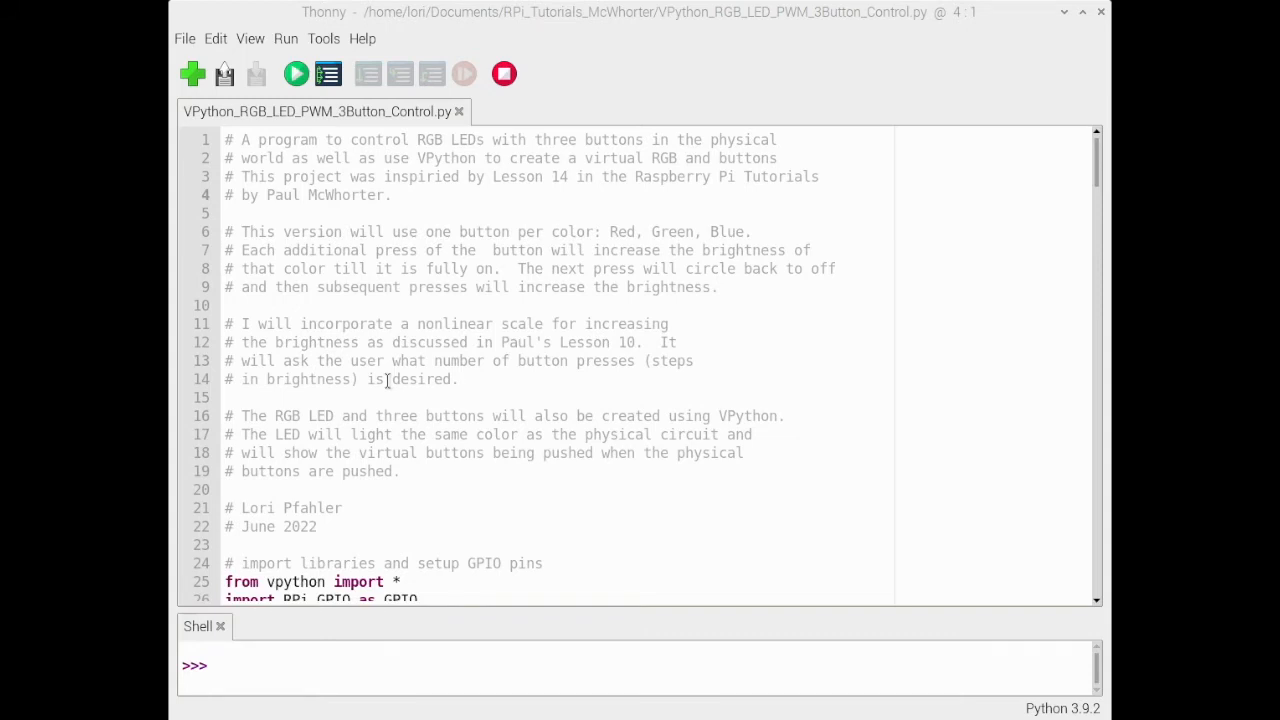
Scroll past the header comments and GPIO/PWM setup to the numPress input line.
{"action": "scroll", "scroll_direction": "down", "scroll_amount": 3}
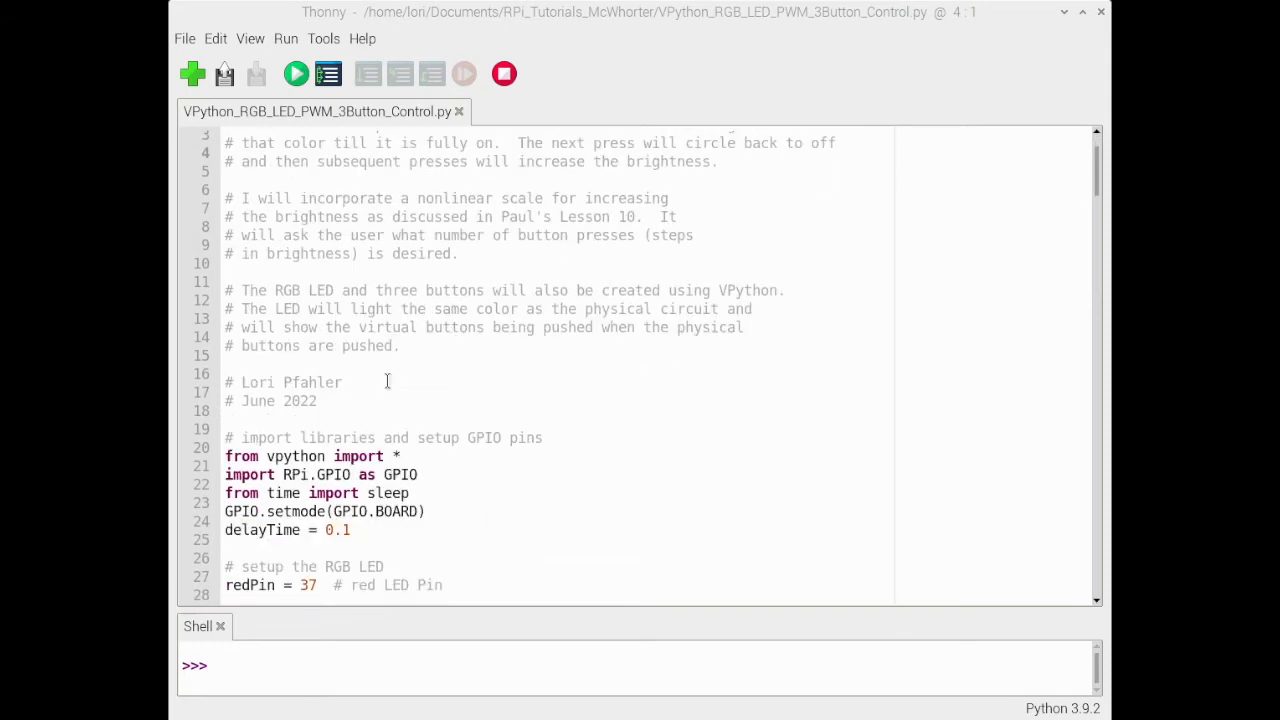
{"action": "scroll", "scroll_direction": "down", "scroll_amount": 3}
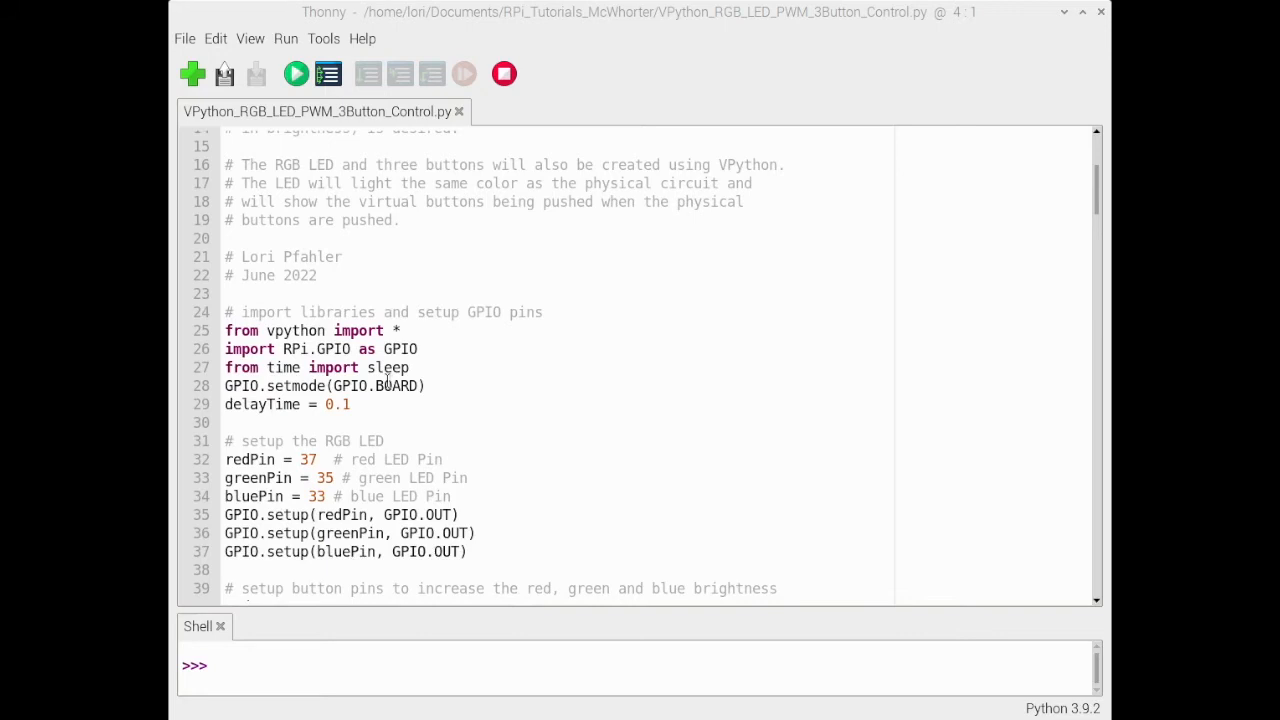
{"action": "mouse_move", "coordinate": [285, 328]}
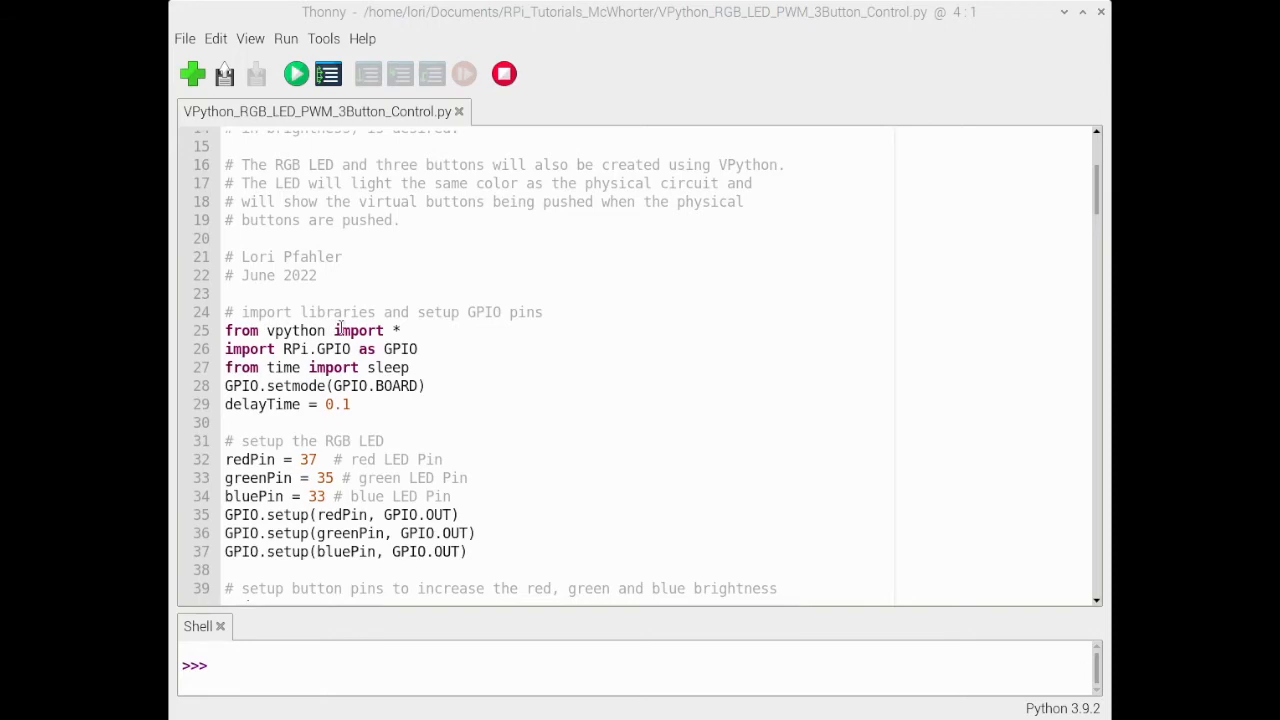
{"action": "scroll", "scroll_direction": "down", "scroll_amount": 3}
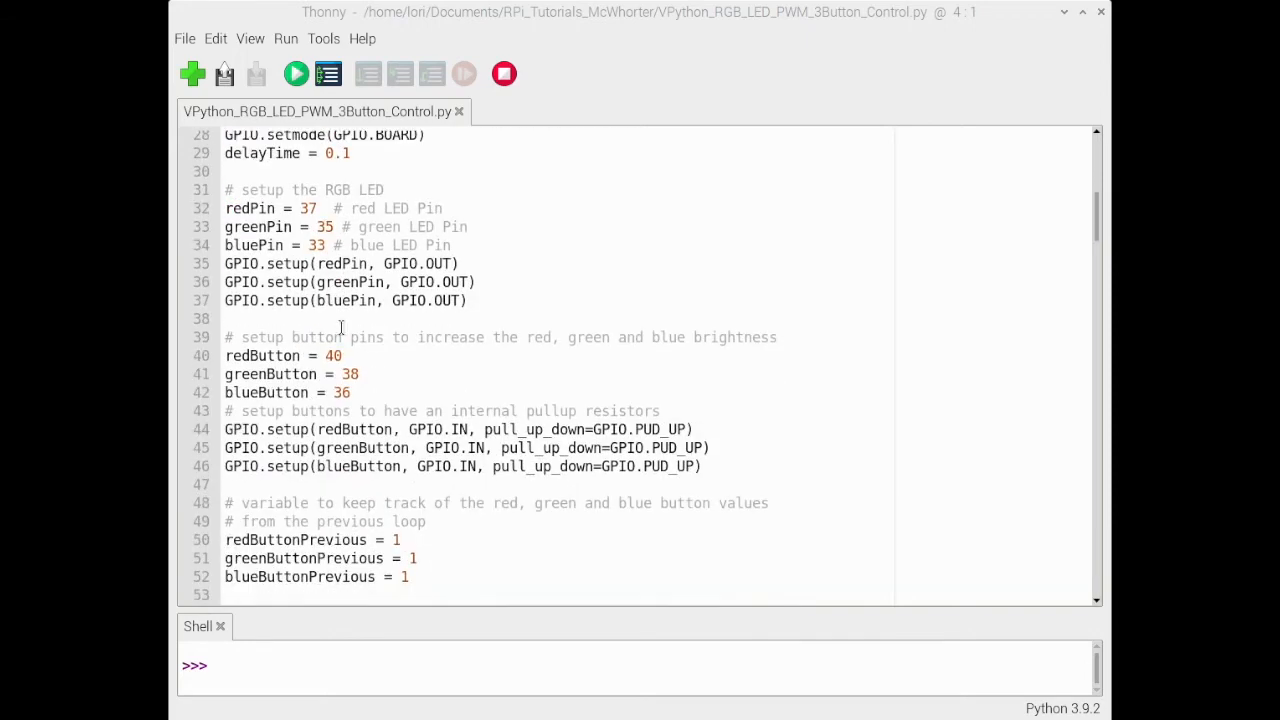
{"action": "scroll", "scroll_direction": "down", "scroll_amount": 3}
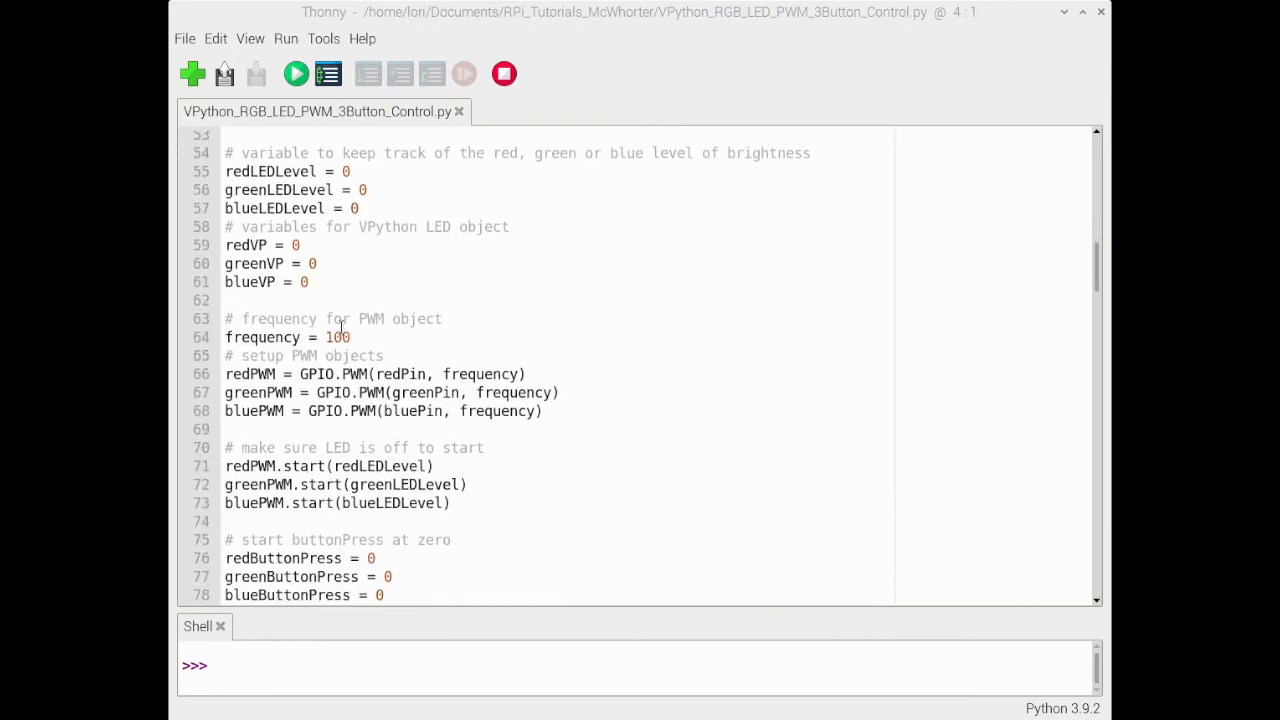
{"action": "scroll", "scroll_direction": "down", "scroll_amount": 3}
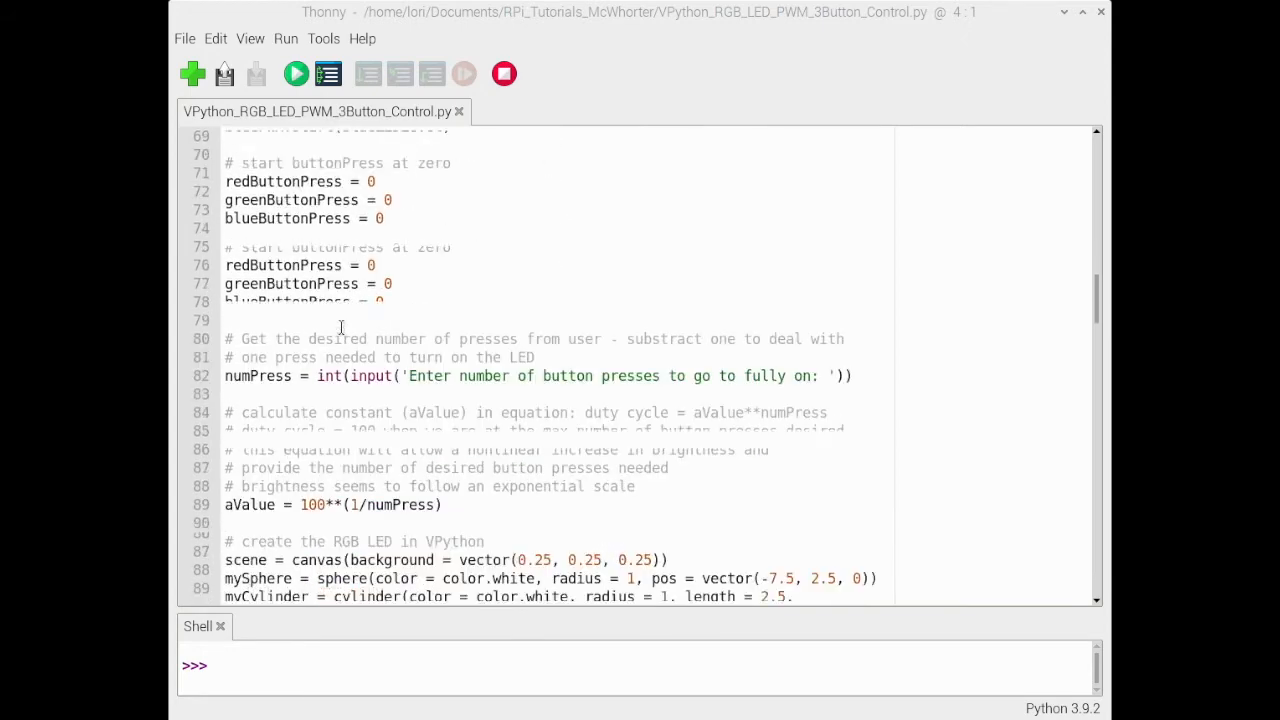
Scroll to the VPython code defining myLeg1–myLeg4 and the red and green buttons.
{"action": "scroll", "scroll_direction": "down", "scroll_amount": 3}
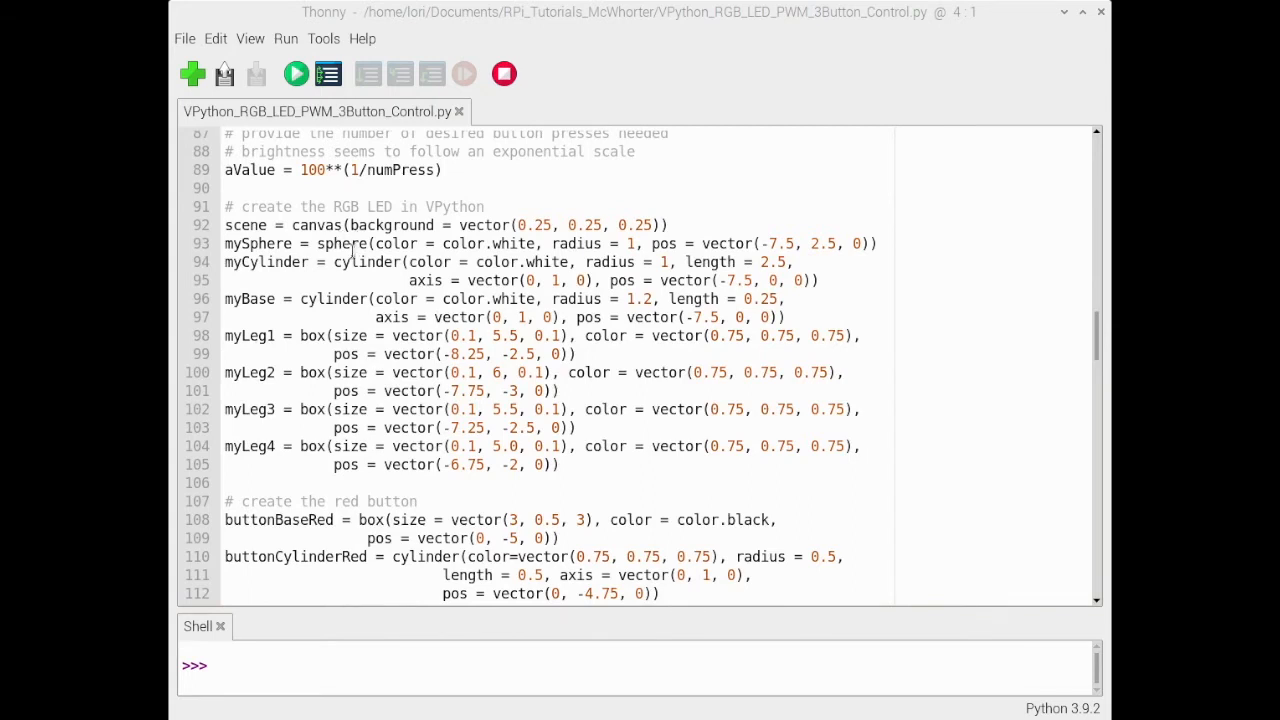
{"action": "mouse_move", "coordinate": [338, 280]}
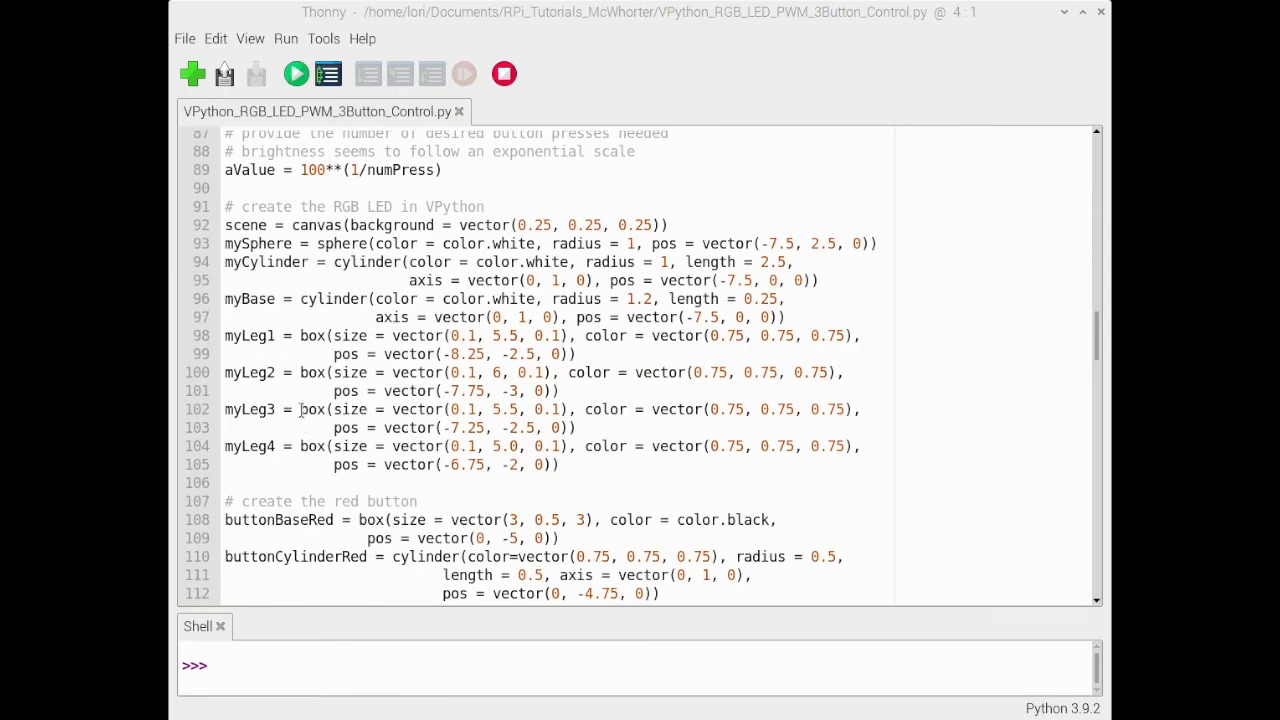
{"action": "mouse_move", "coordinate": [298, 390]}
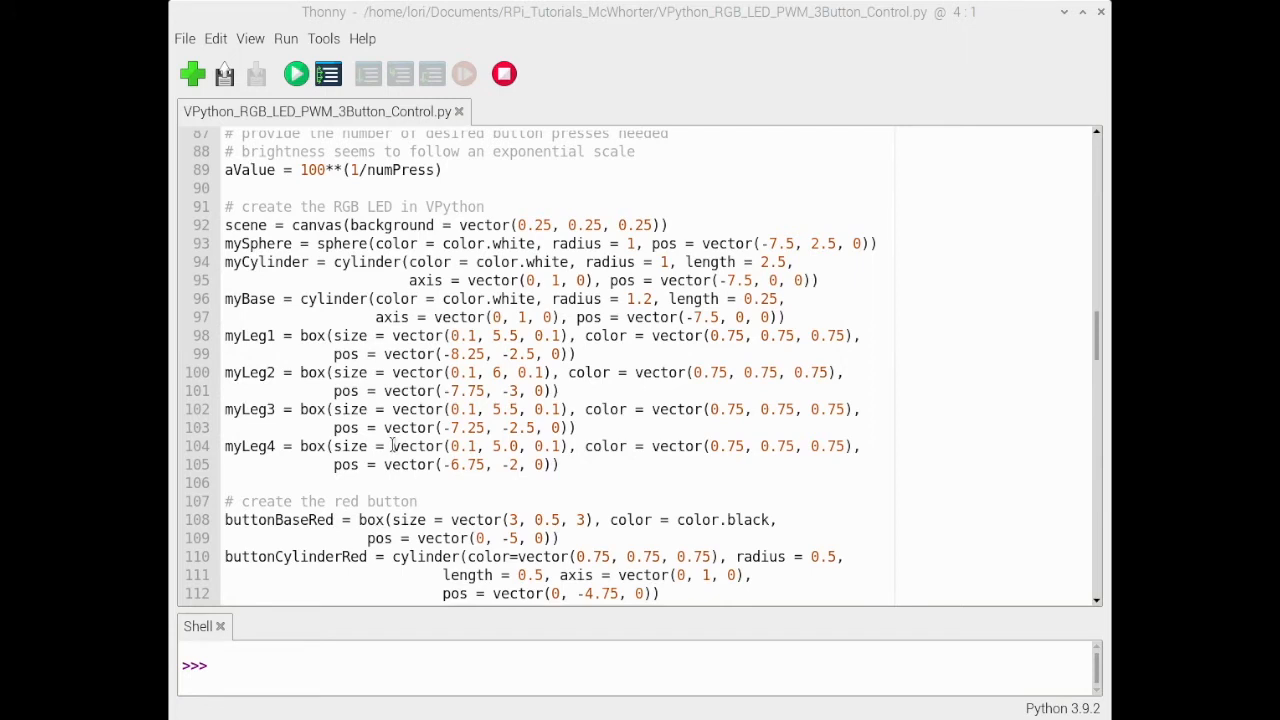
{"action": "scroll", "scroll_direction": "down", "scroll_amount": 3}
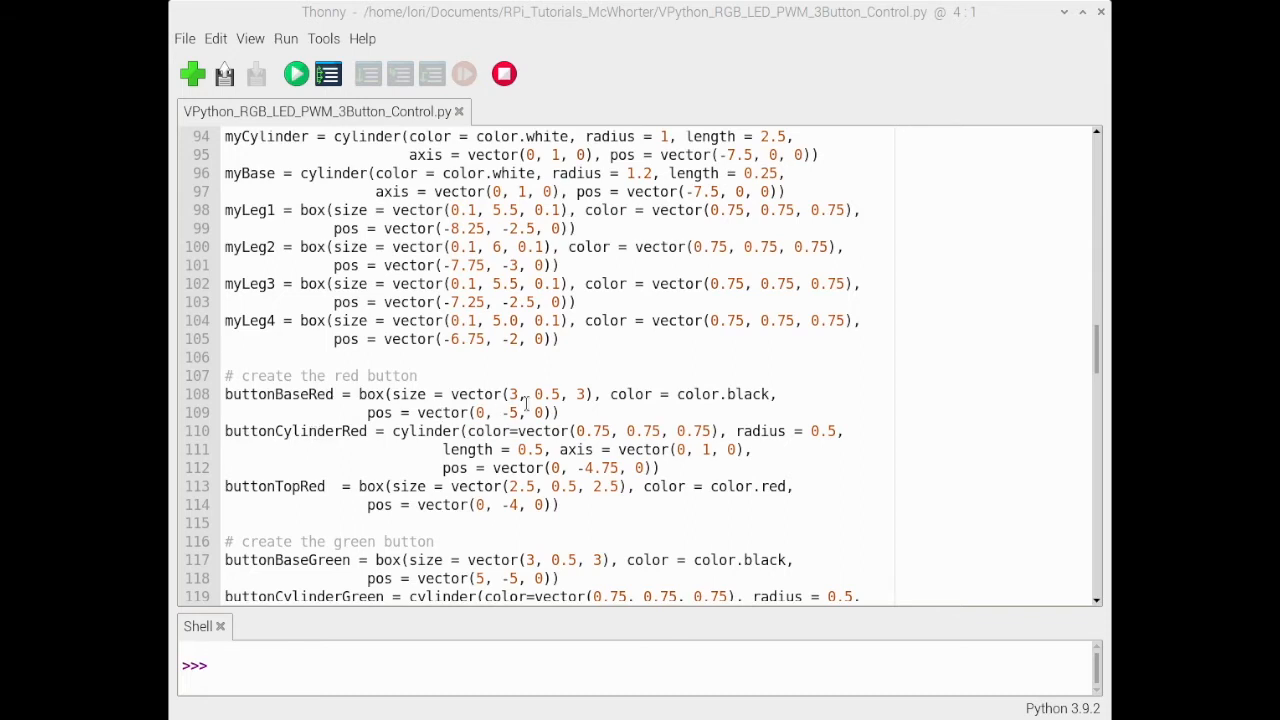
{"action": "mouse_move", "coordinate": [283, 438]}
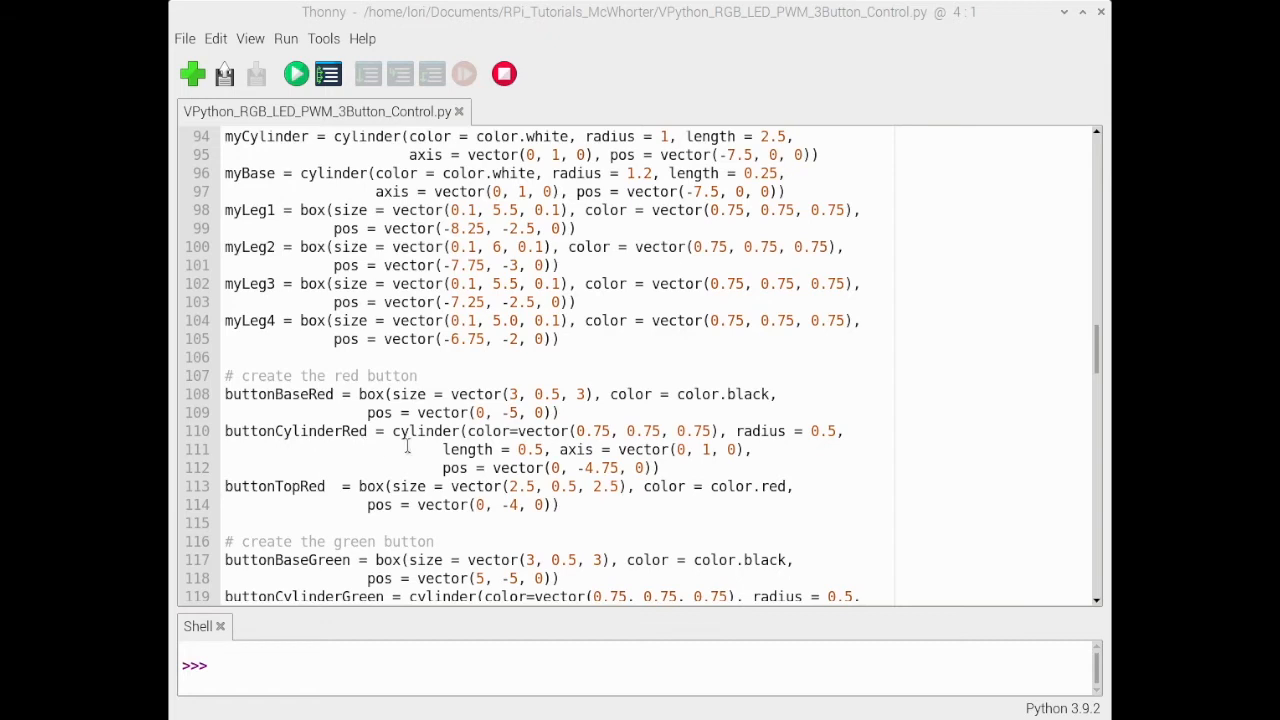
{"action": "mouse_move", "coordinate": [348, 476]}
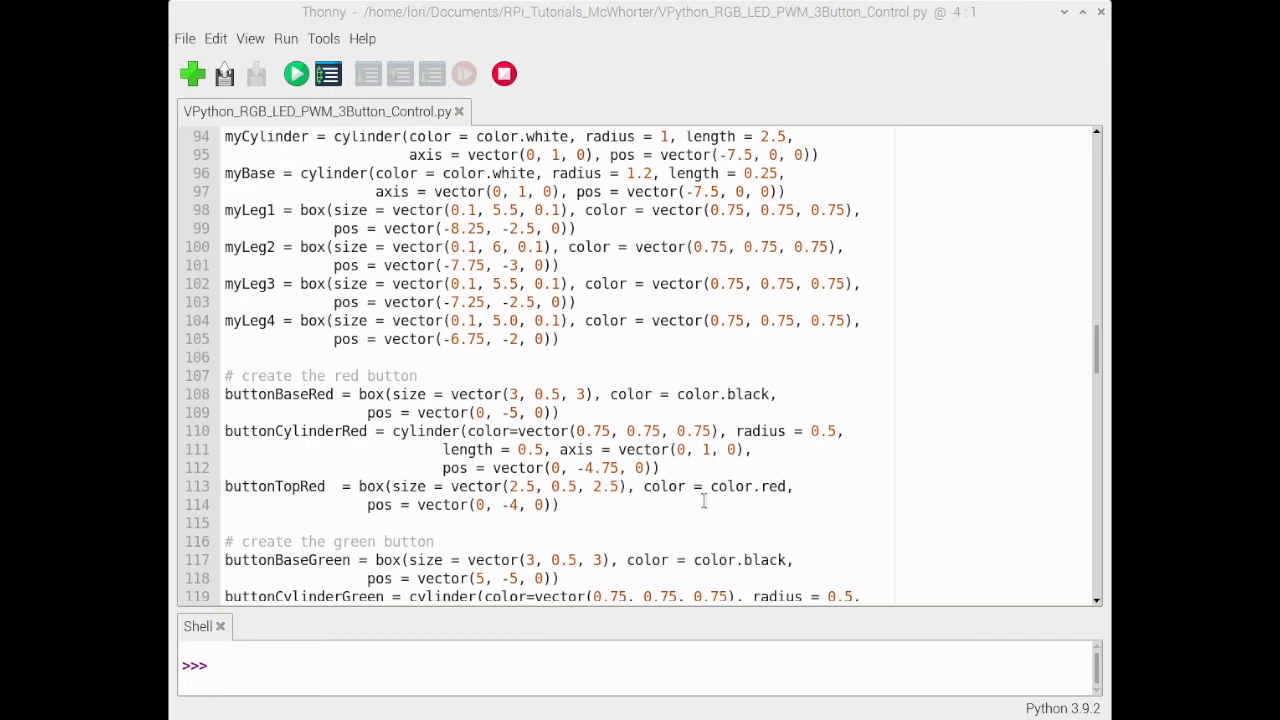
{"action": "mouse_move", "coordinate": [462, 510]}
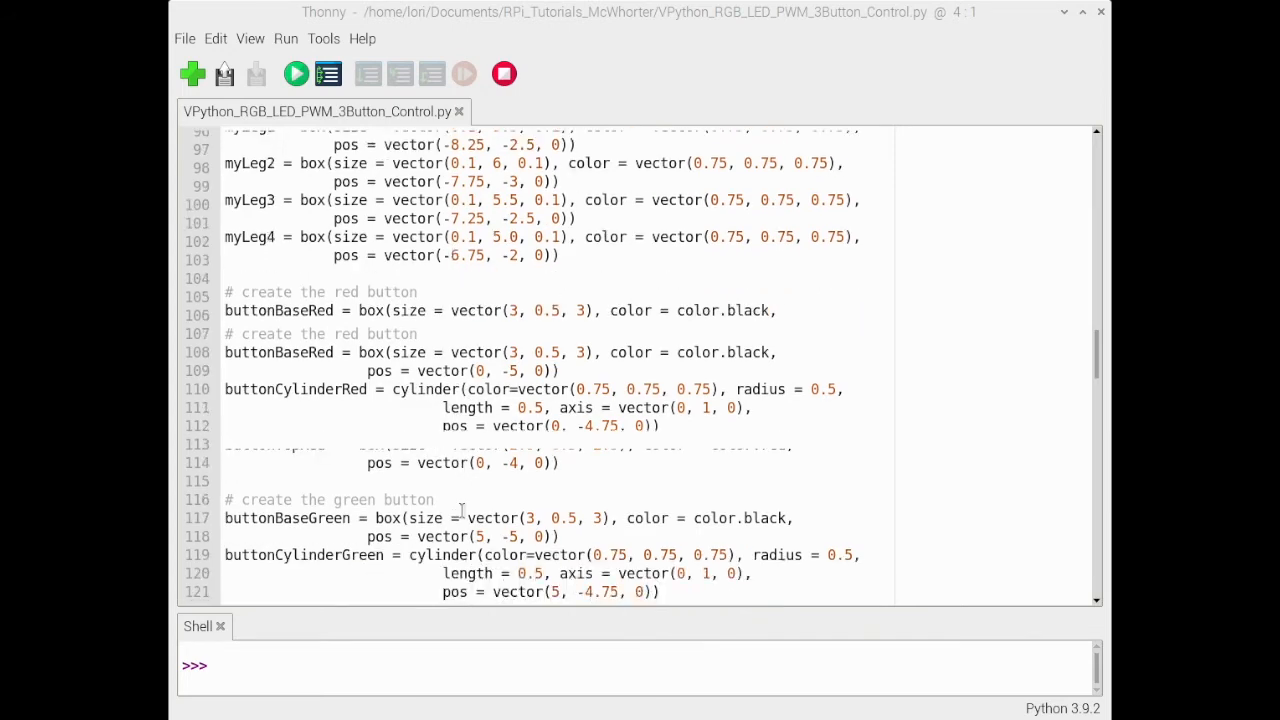
Scroll to the 'Where the action happens' while True loop and click near rate(20).
{"action": "scroll", "scroll_direction": "down", "scroll_amount": 3}
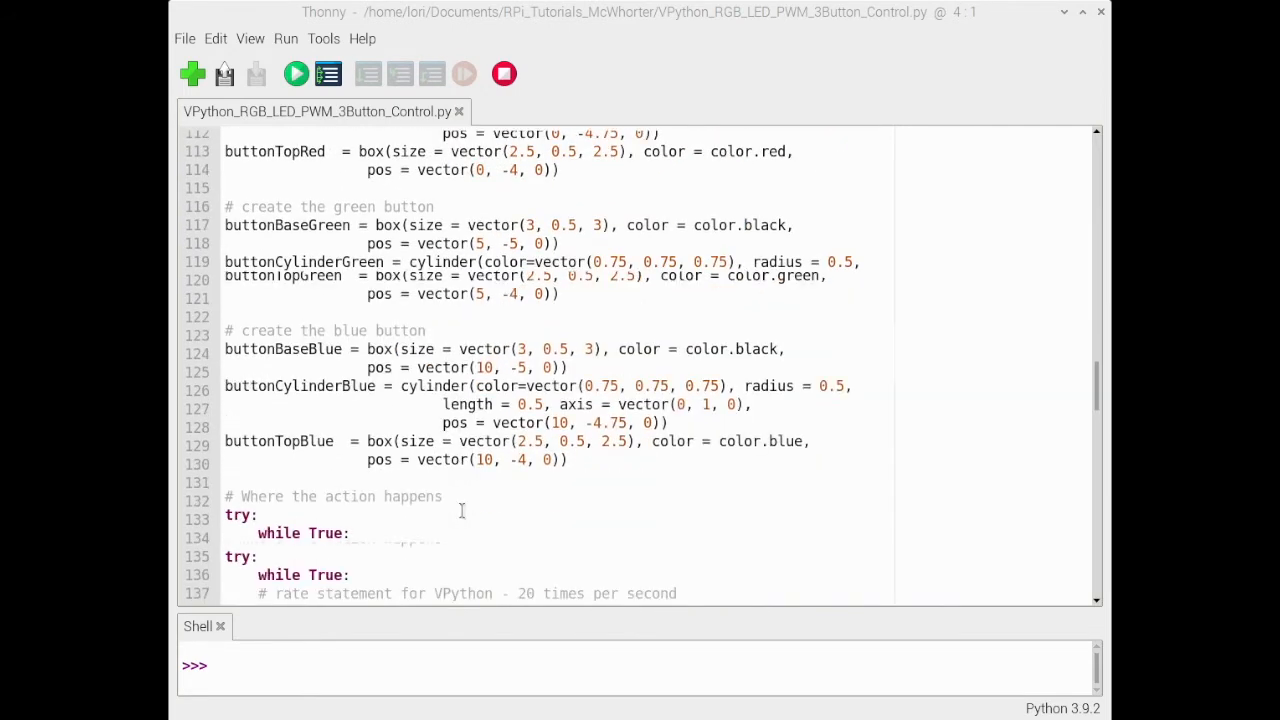
{"action": "scroll", "scroll_direction": "down", "scroll_amount": 3}
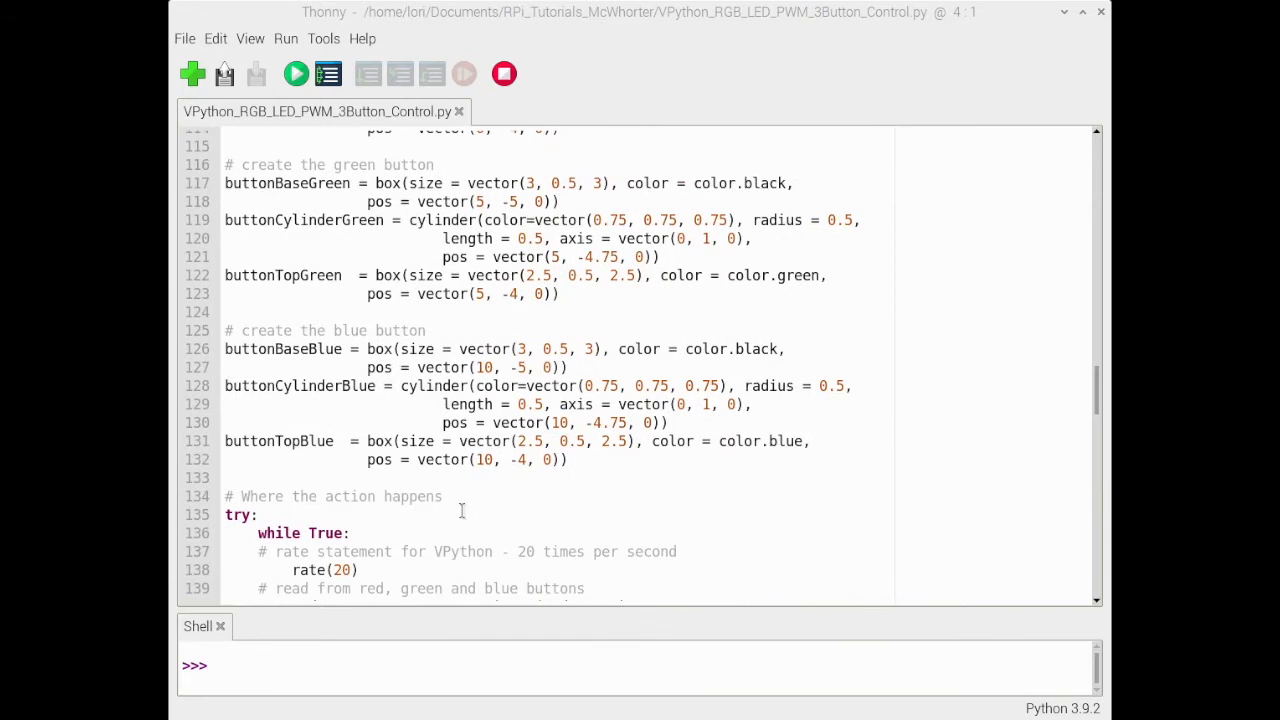
{"action": "scroll", "scroll_direction": "down", "scroll_amount": 3}
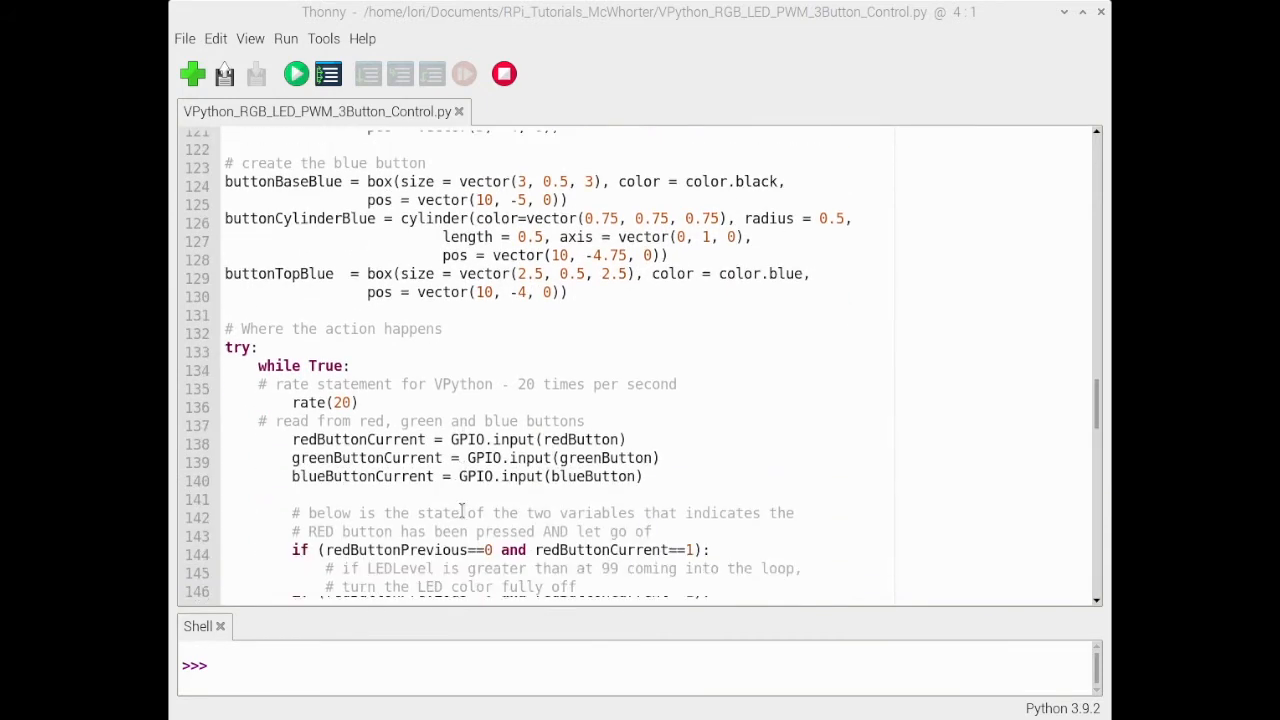
{"action": "scroll", "scroll_direction": "down", "scroll_amount": 3}
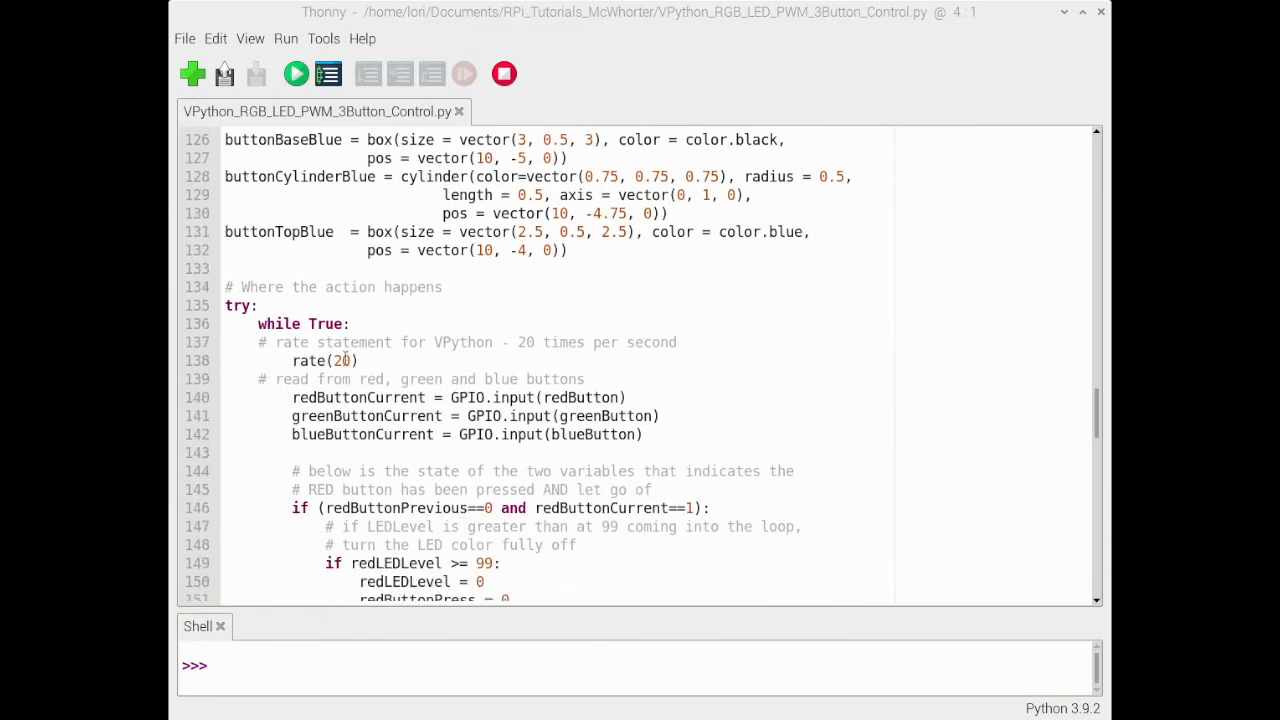
{"action": "left_click", "coordinate": [368, 360]}
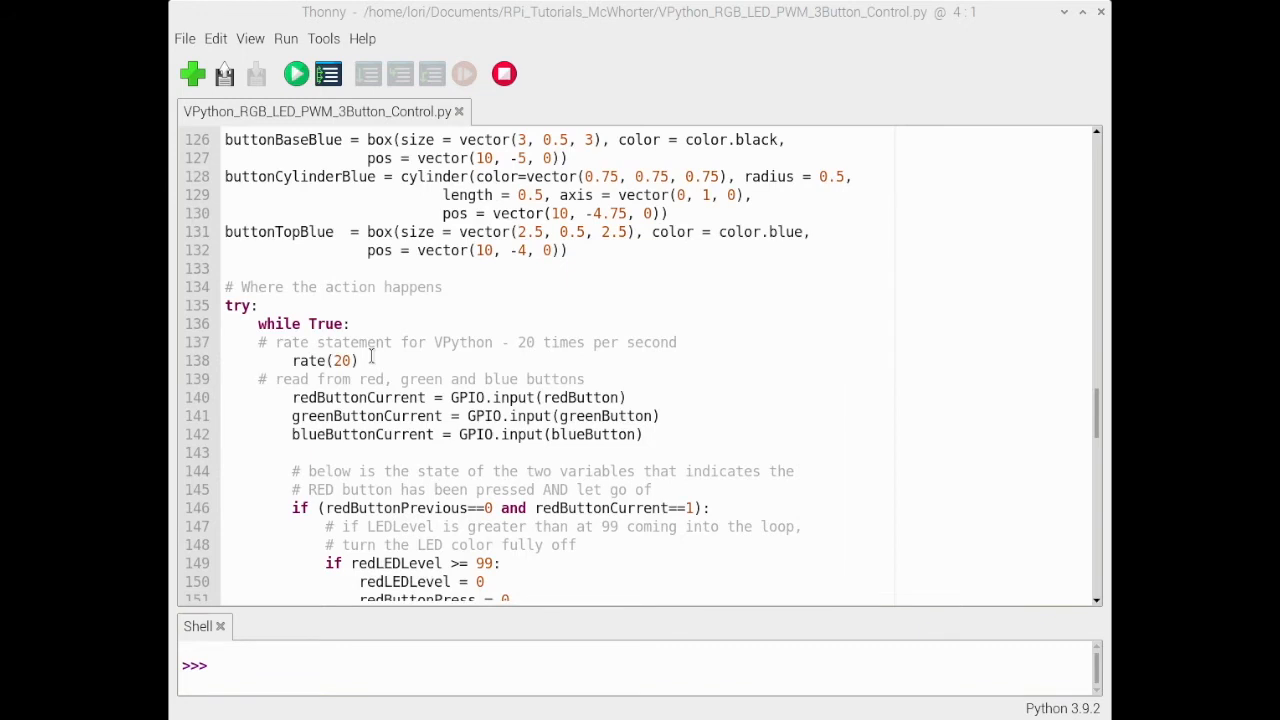
Scroll to lines 144–169 showing the red button if/else duty-cycle block.
{"action": "scroll", "scroll_direction": "down", "scroll_amount": 3}
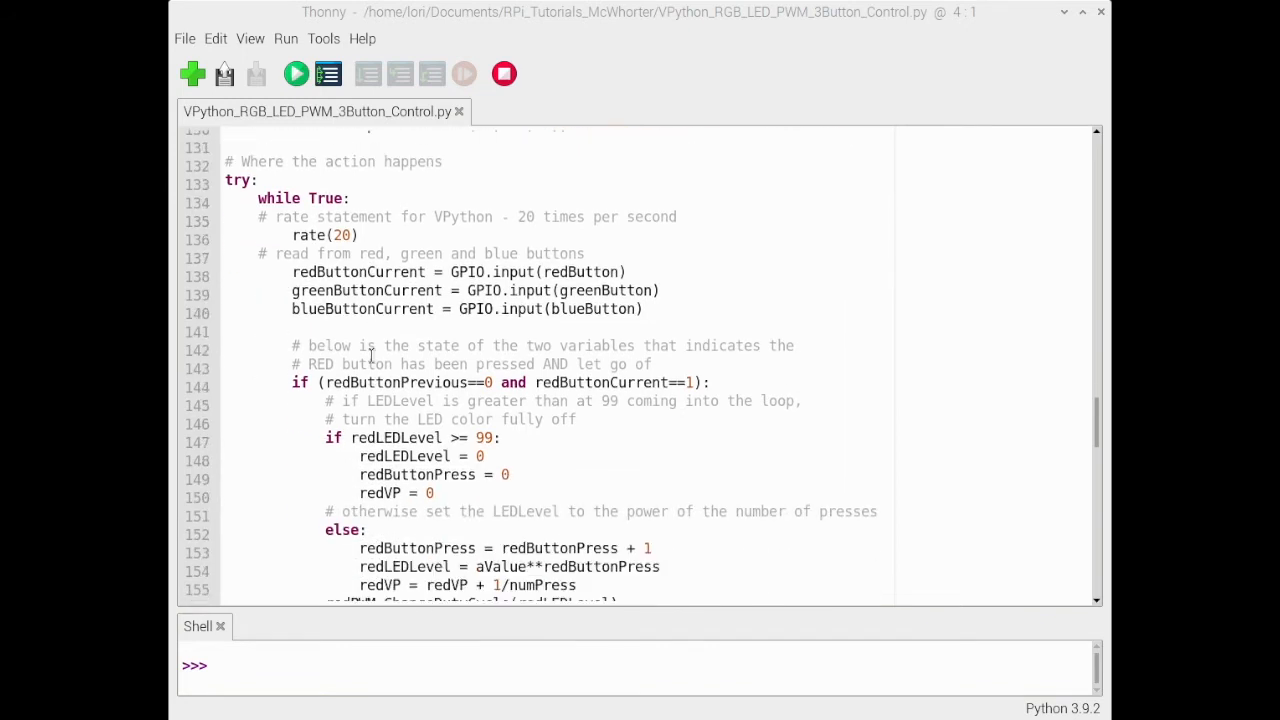
{"action": "scroll", "scroll_direction": "down", "scroll_amount": 3}
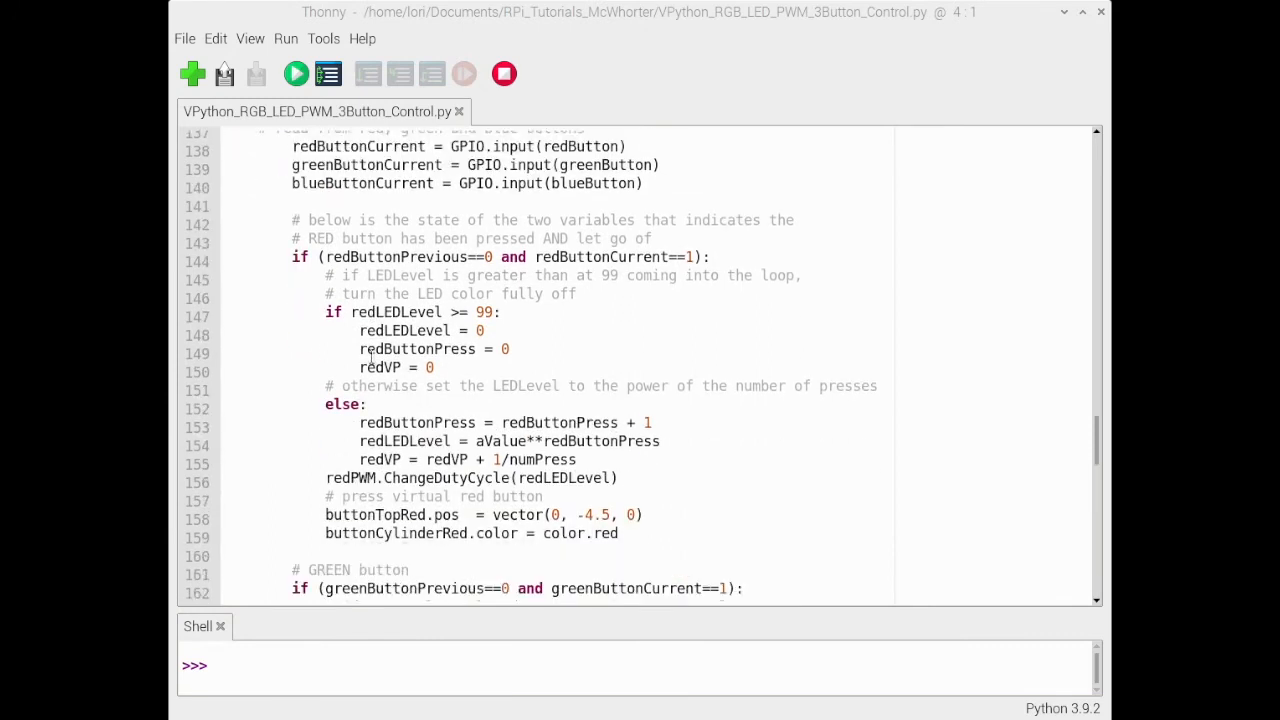
{"action": "scroll", "scroll_direction": "down", "scroll_amount": 3}
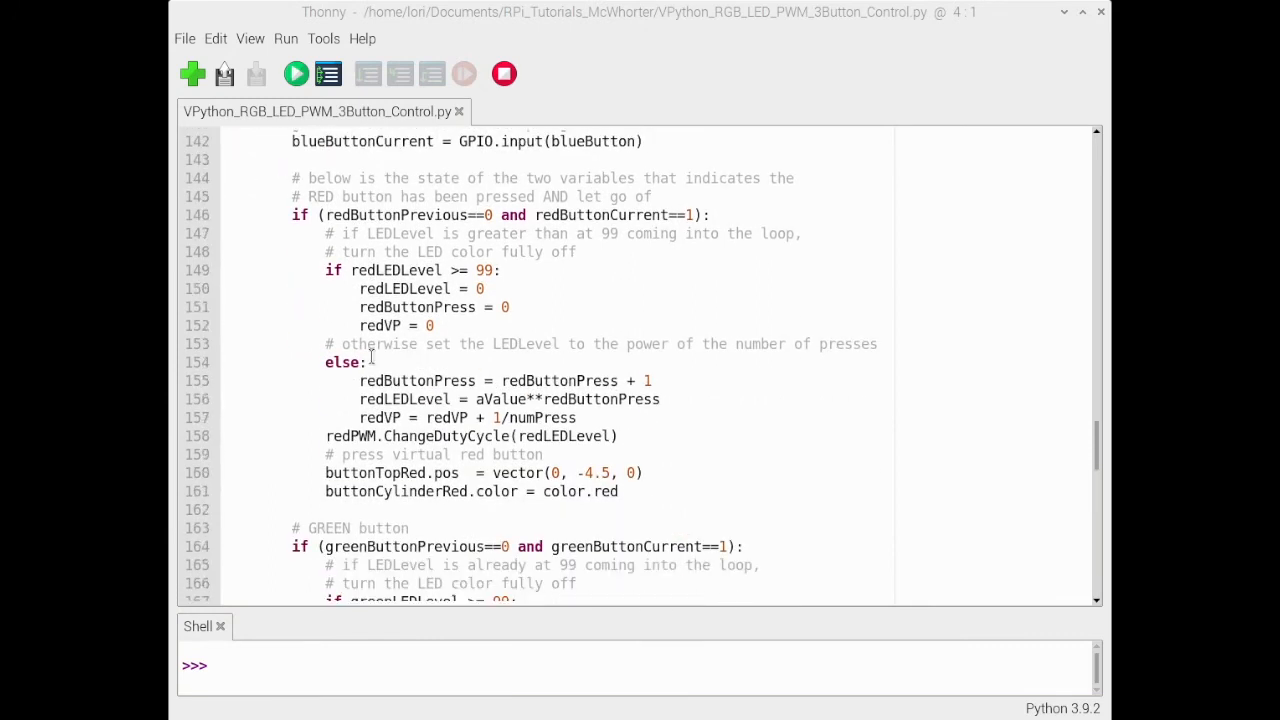
{"action": "mouse_move", "coordinate": [371, 345]}
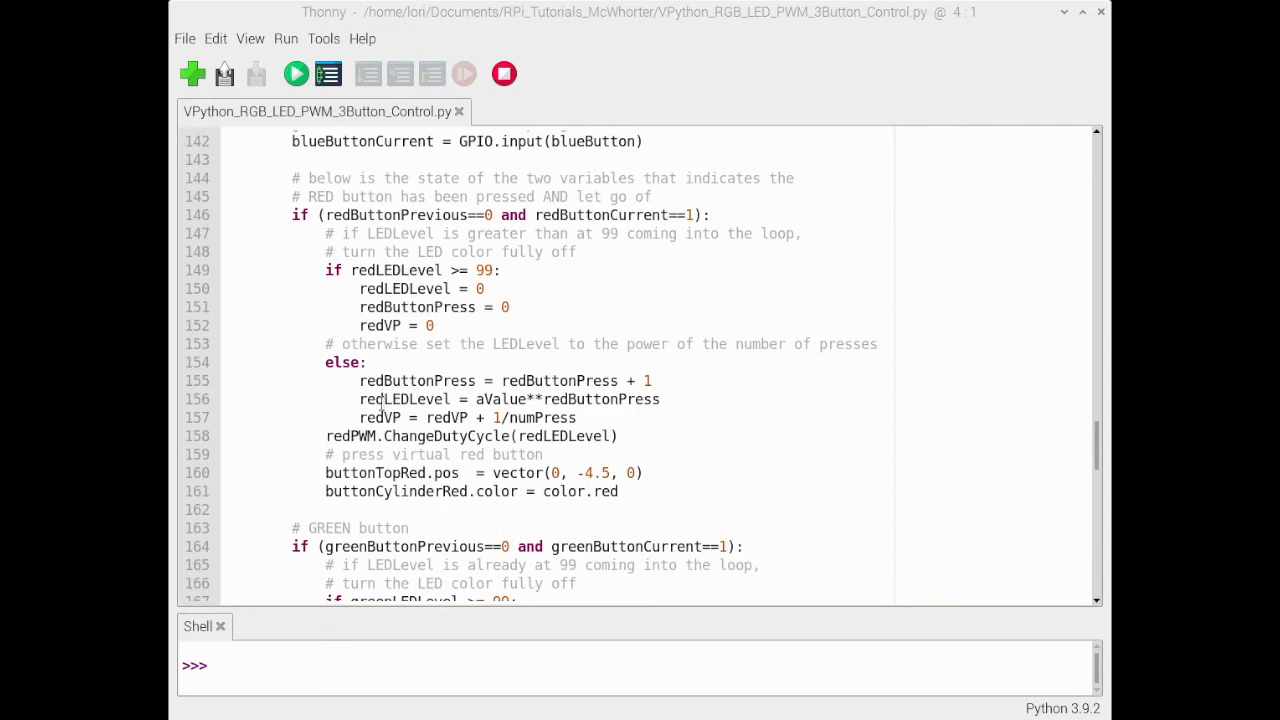
{"action": "mouse_move", "coordinate": [380, 417]}
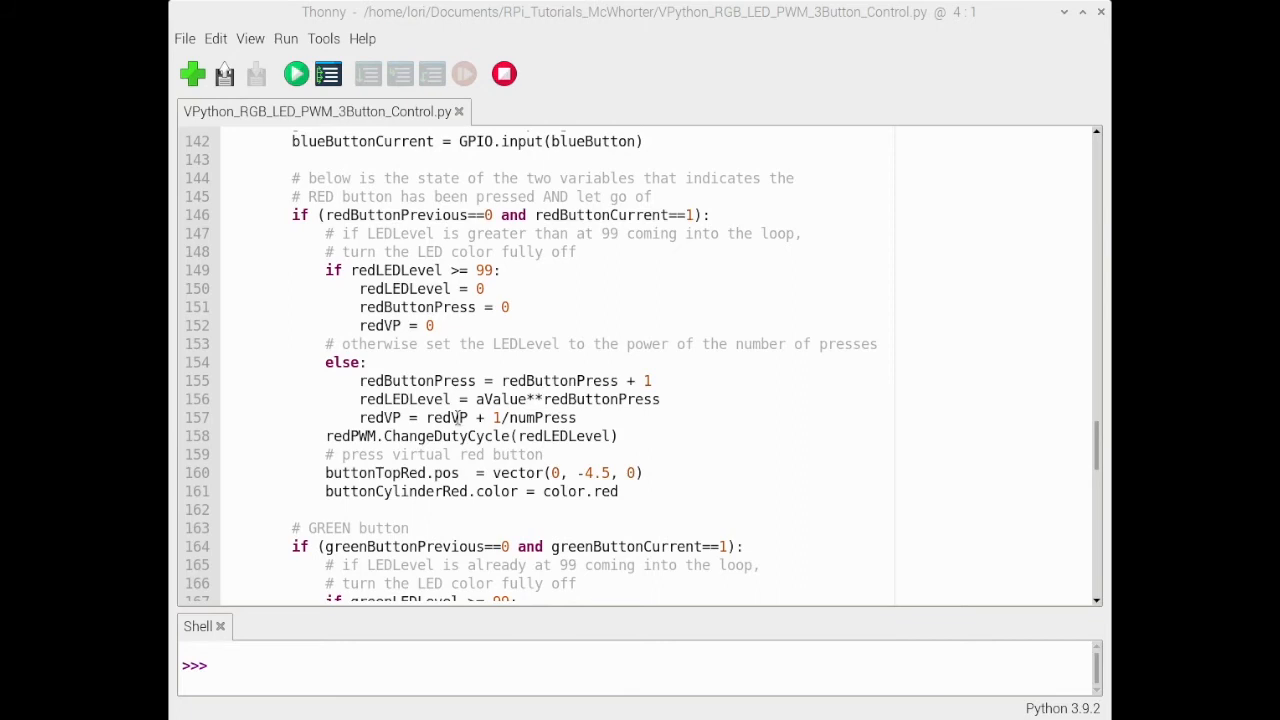
{"action": "mouse_move", "coordinate": [418, 417]}
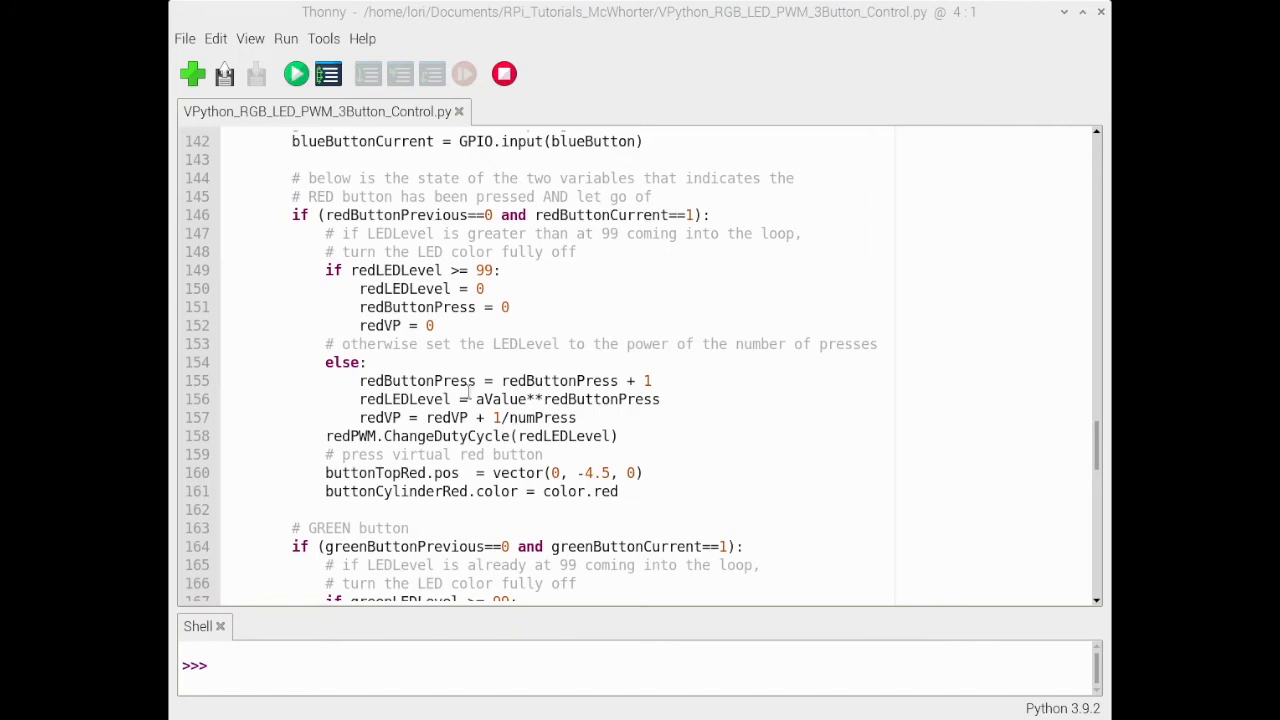
{"action": "mouse_move", "coordinate": [517, 417]}
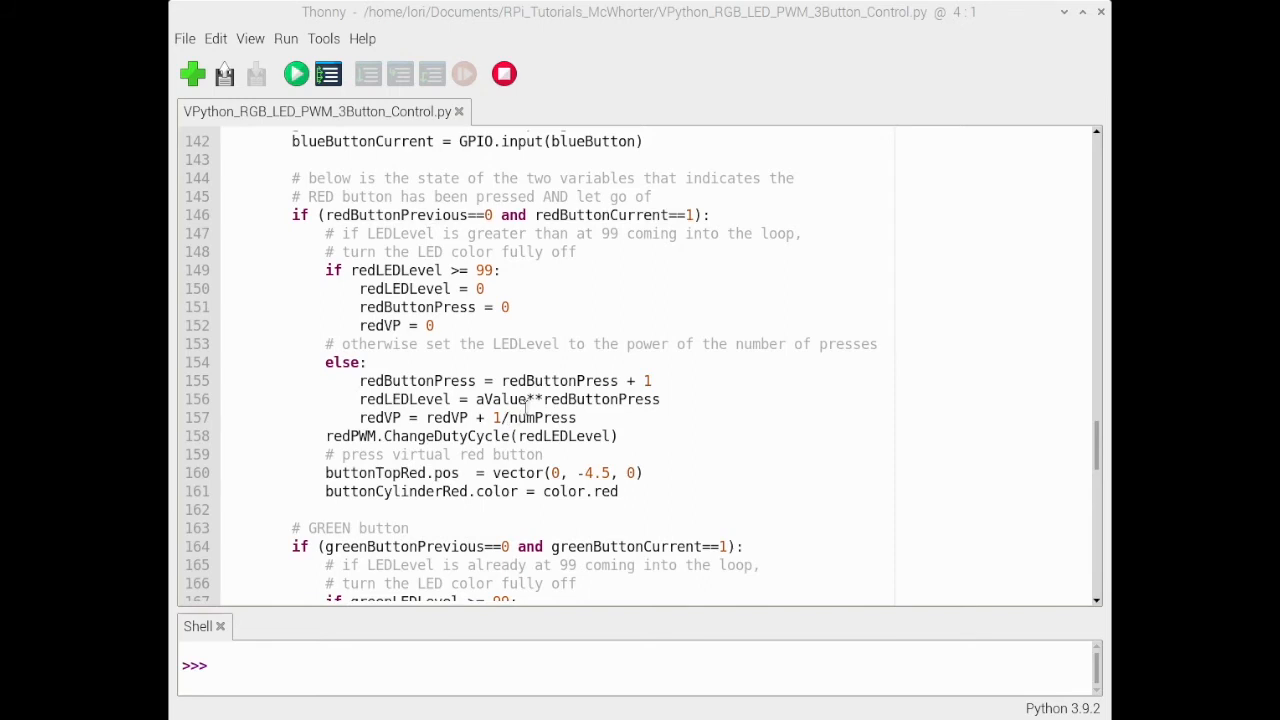
{"action": "mouse_move", "coordinate": [462, 441]}
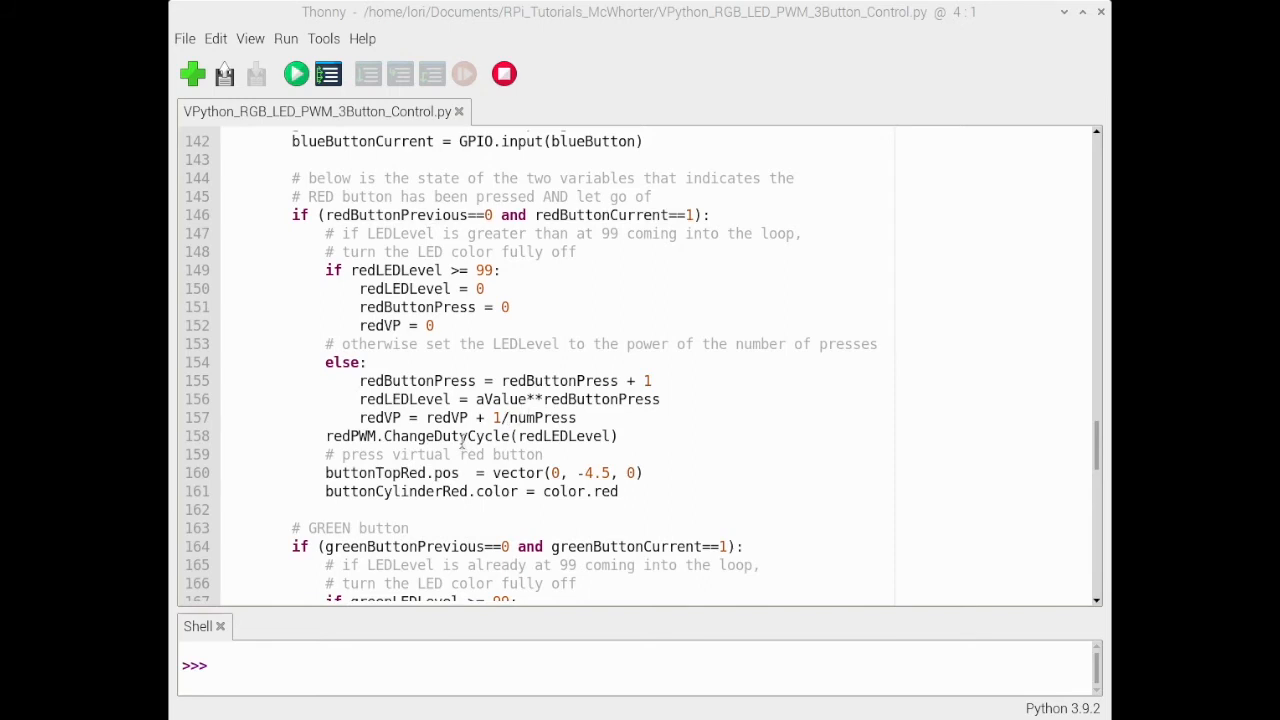
{"action": "scroll", "scroll_direction": "down", "scroll_amount": 3}
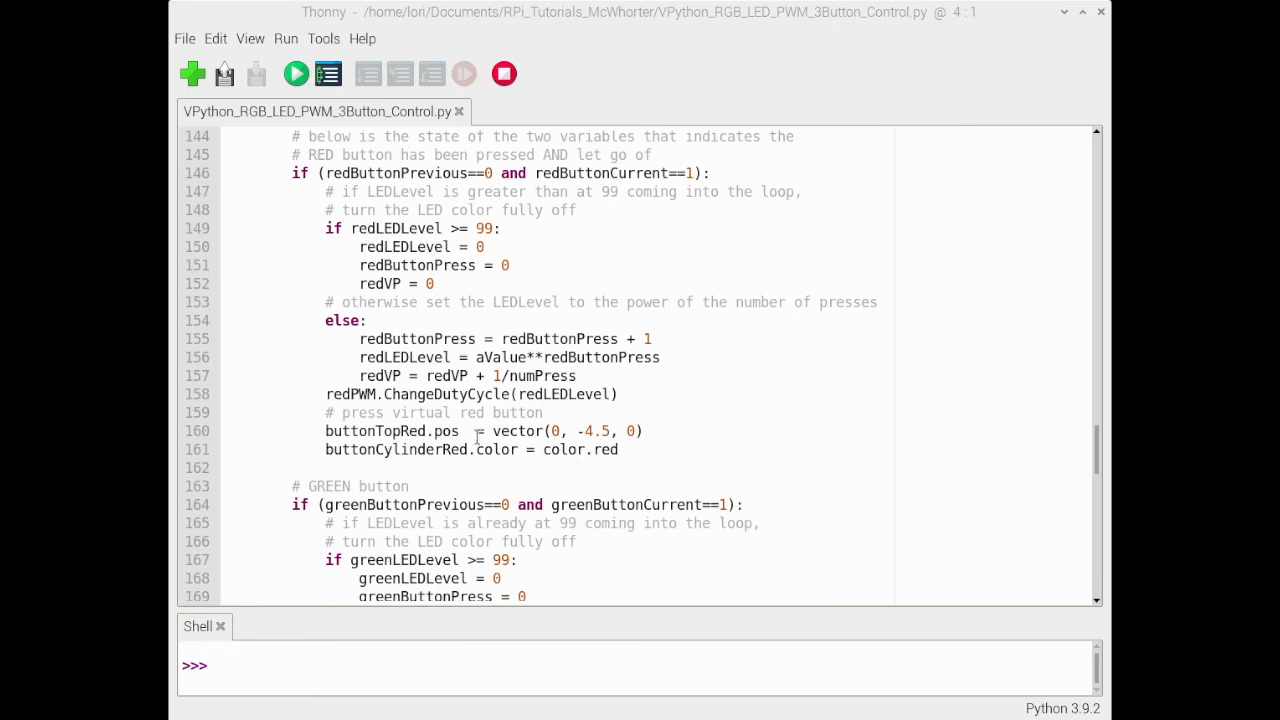
Scroll through the green and blue button blocks to lines 196–221.
{"action": "scroll", "scroll_direction": "down", "scroll_amount": 3}
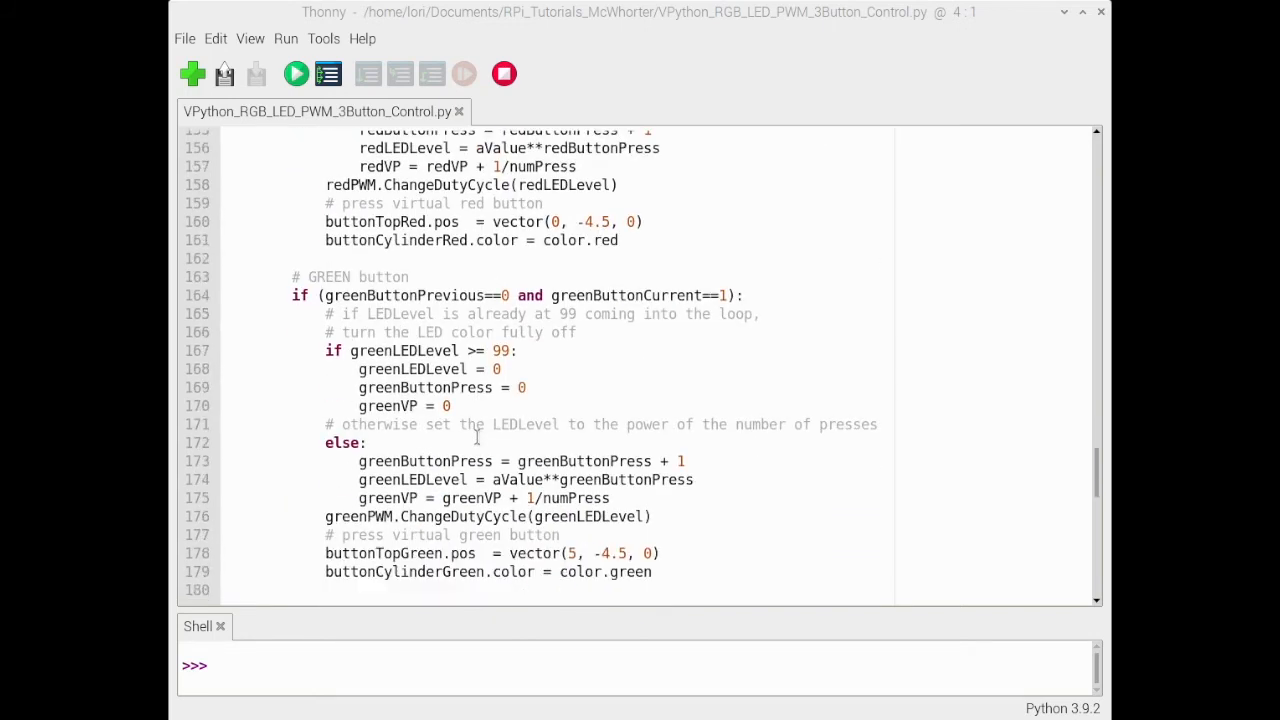
{"action": "scroll", "scroll_direction": "down", "scroll_amount": 3}
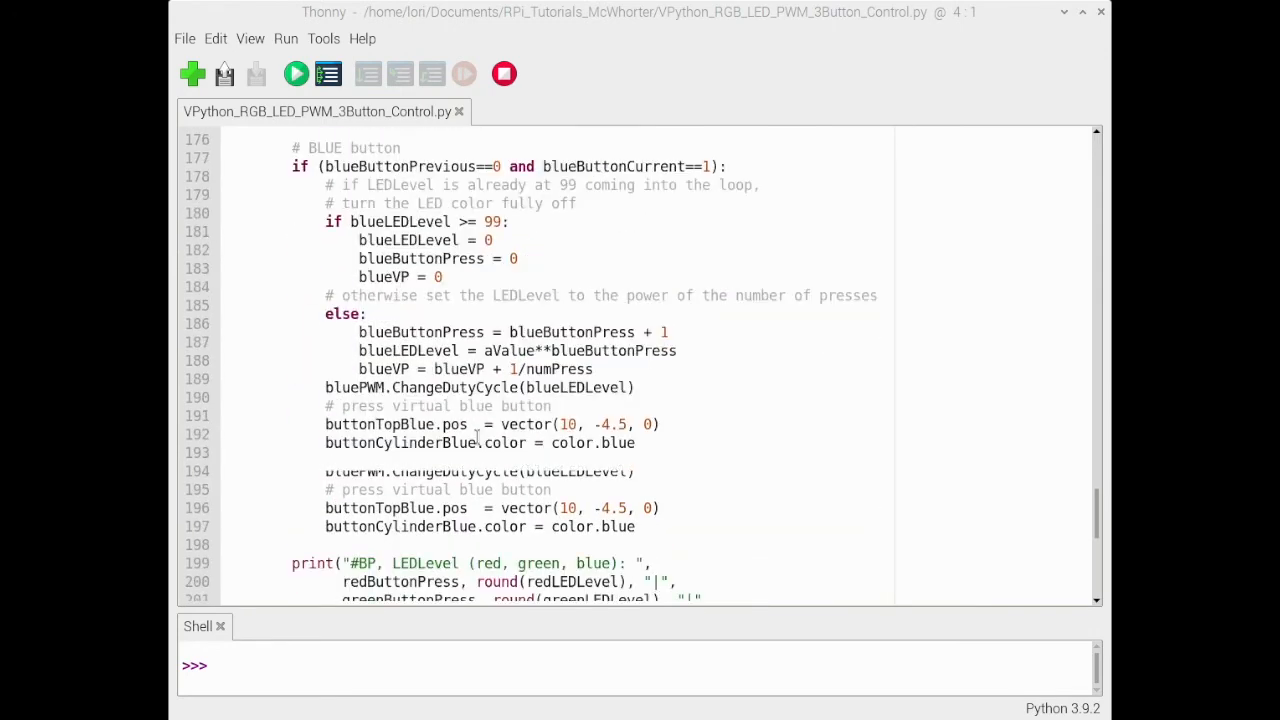
{"action": "scroll", "scroll_direction": "down", "scroll_amount": 3}
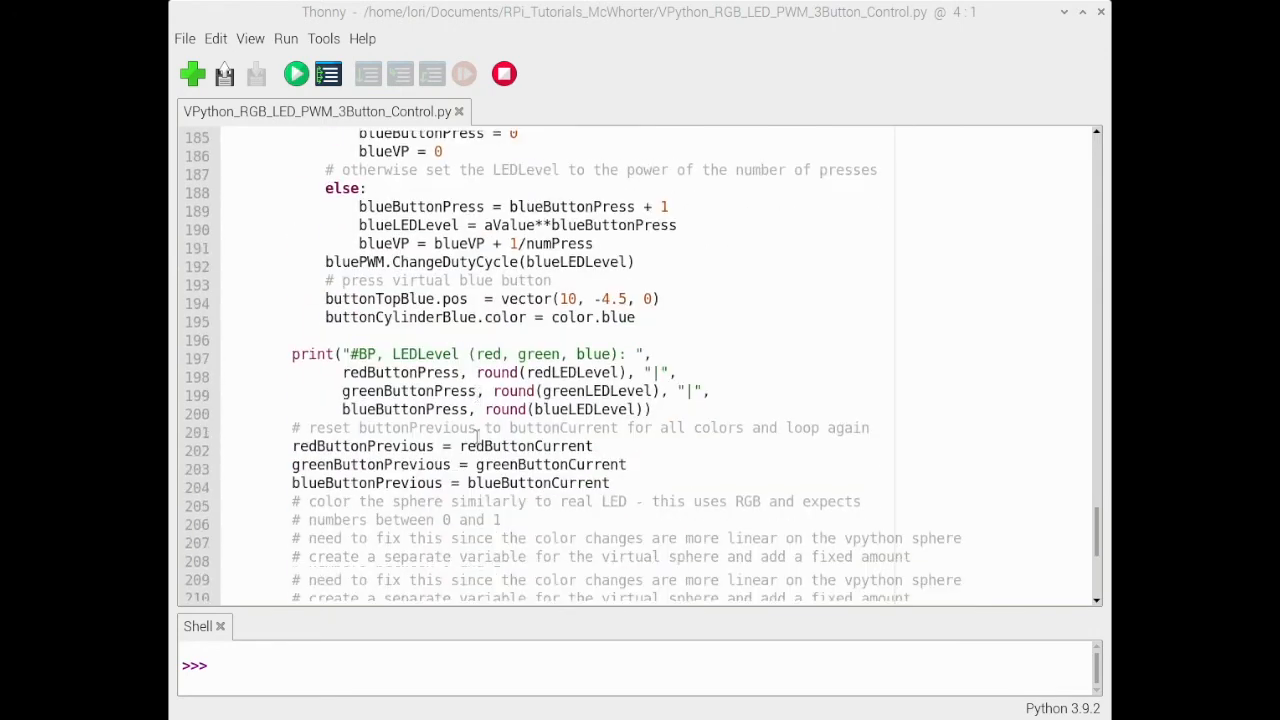
{"action": "scroll", "scroll_direction": "down", "scroll_amount": 3}
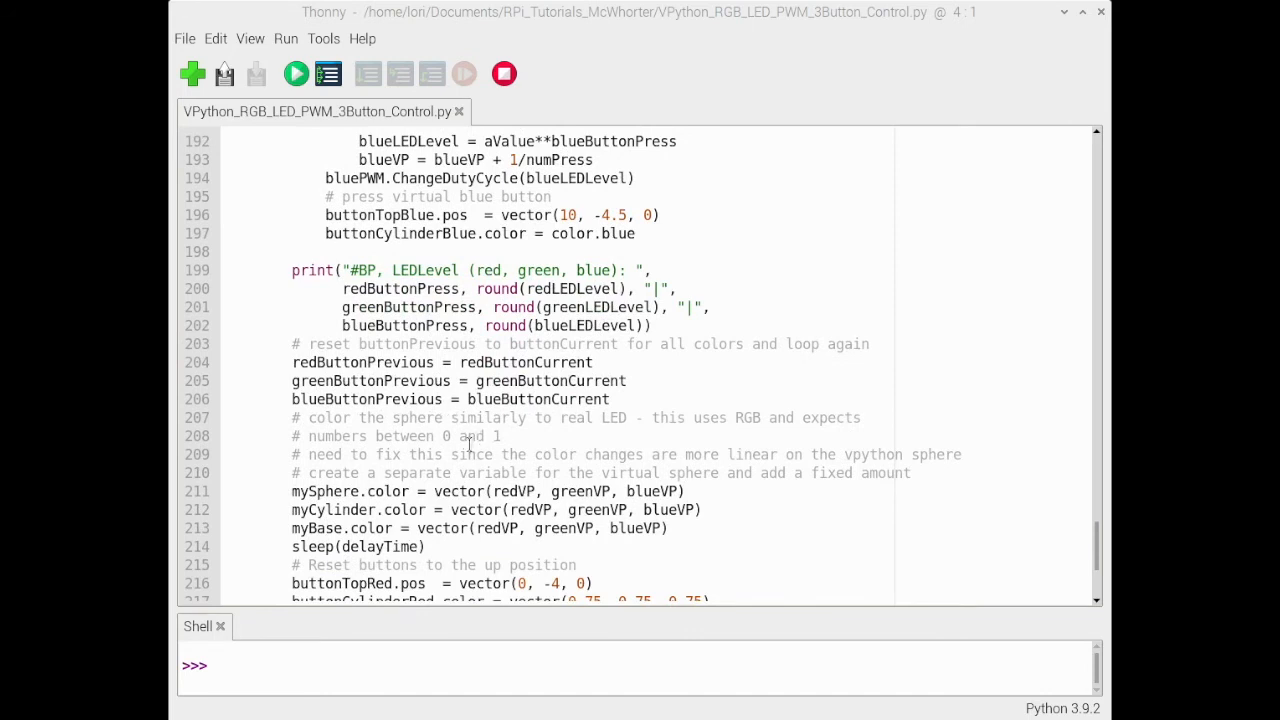
{"action": "scroll", "scroll_direction": "down", "scroll_amount": 3}
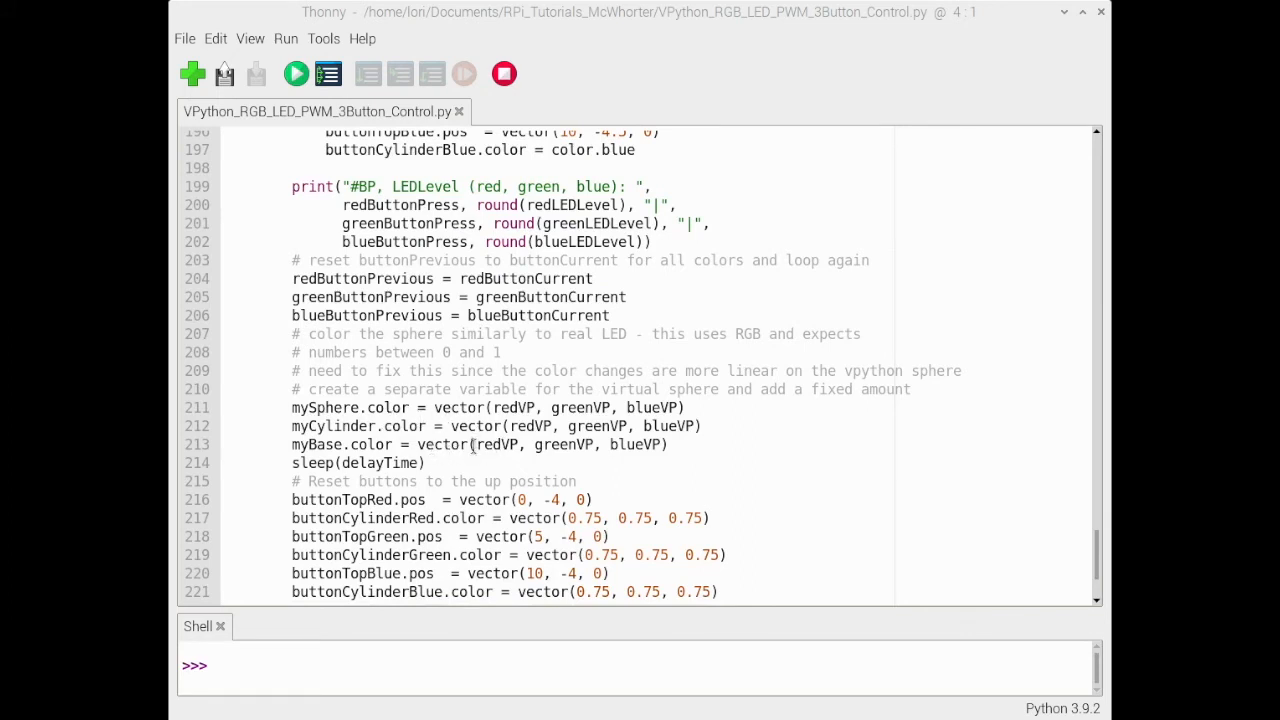
{"action": "mouse_move", "coordinate": [487, 452]}
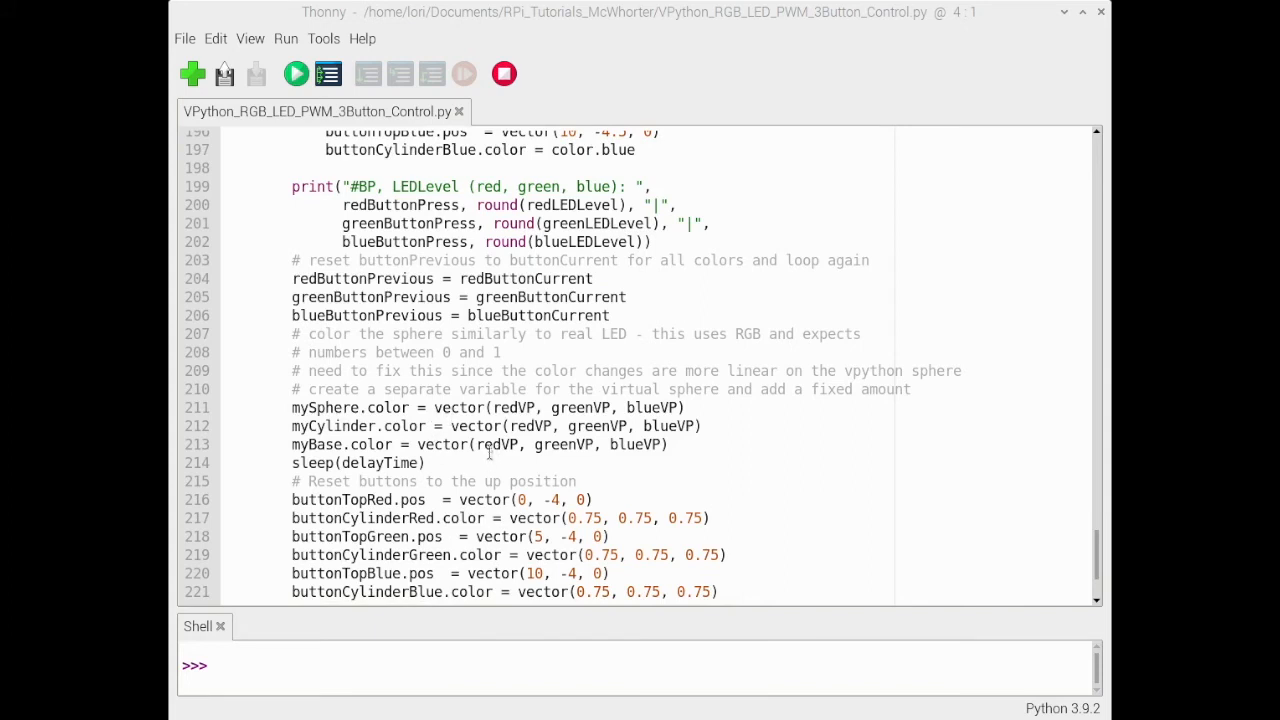
{"action": "mouse_move", "coordinate": [527, 445]}
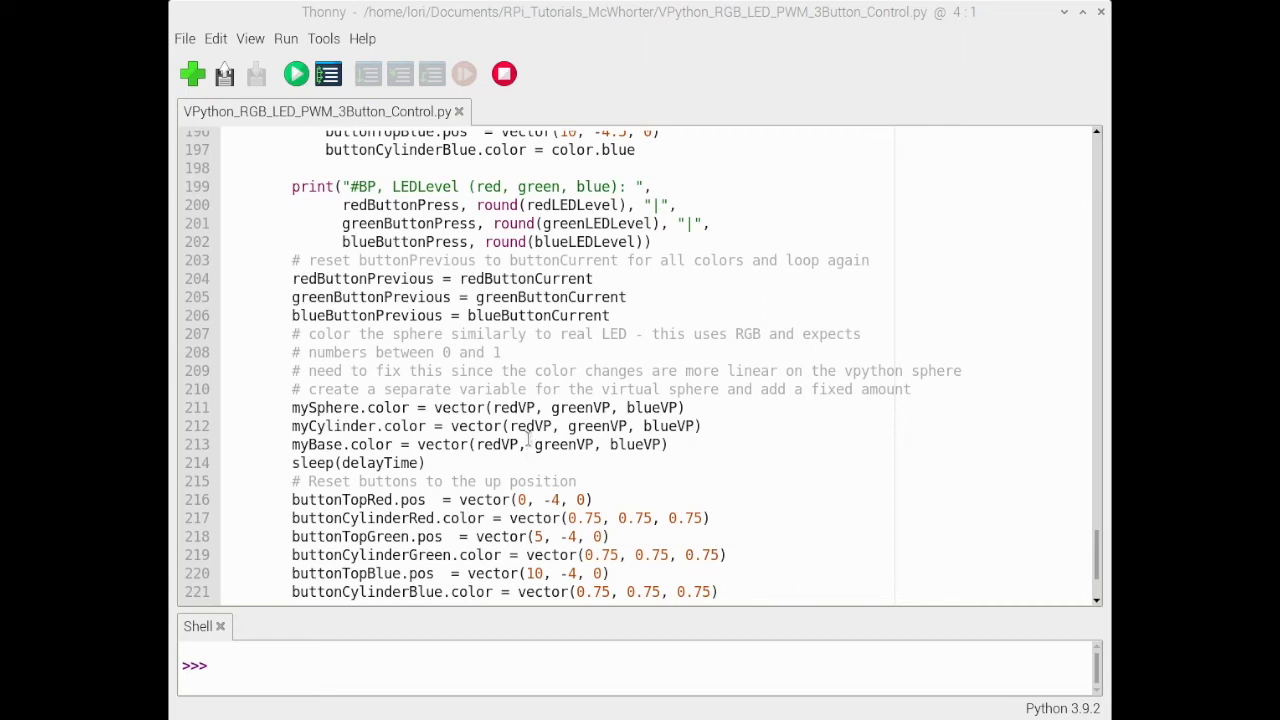
Scroll to the except KeyboardInterrupt block ending with GPIO.cleanup() on line 228.
{"action": "scroll", "scroll_direction": "down", "scroll_amount": 3}
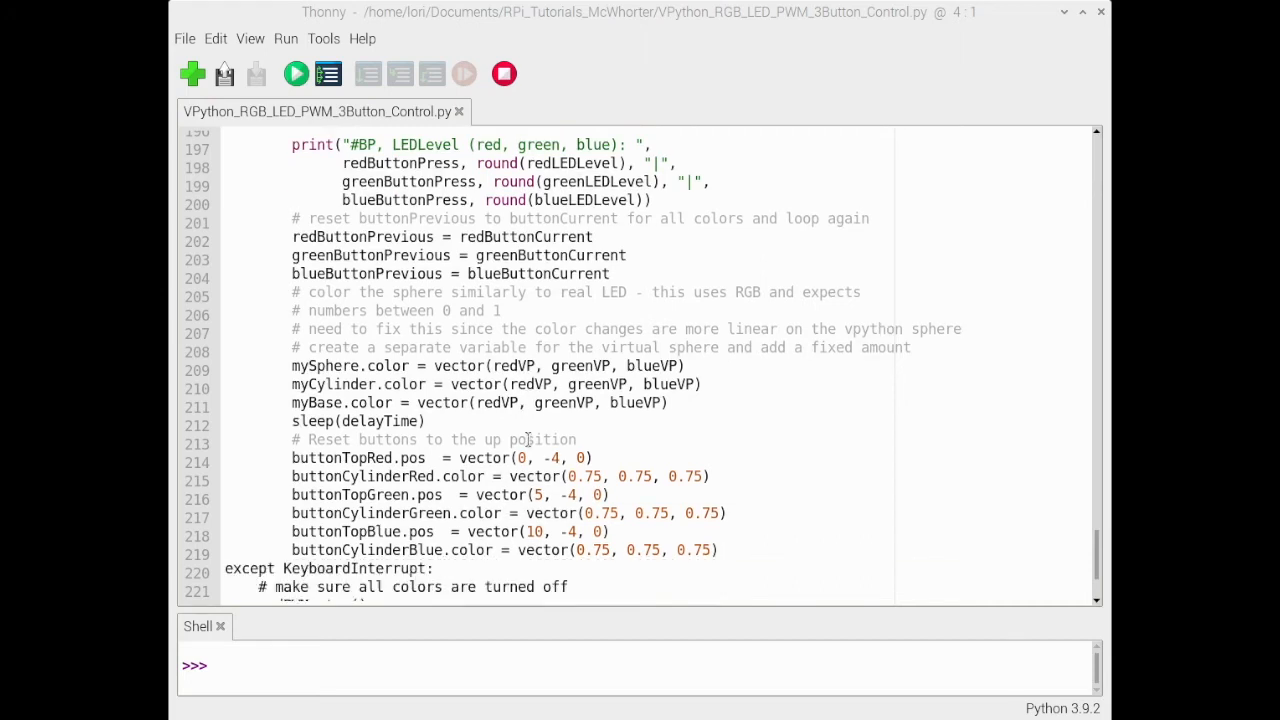
{"action": "scroll", "scroll_direction": "down", "scroll_amount": 3}
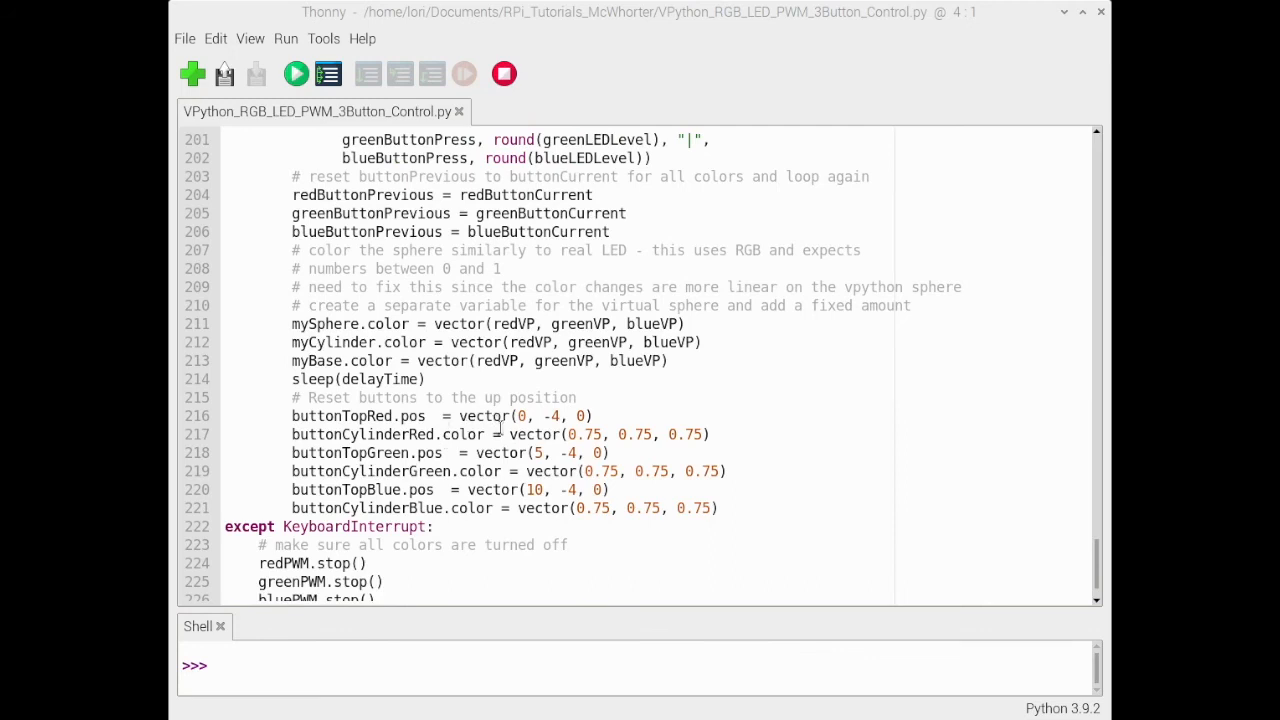
{"action": "mouse_move", "coordinate": [492, 508]}
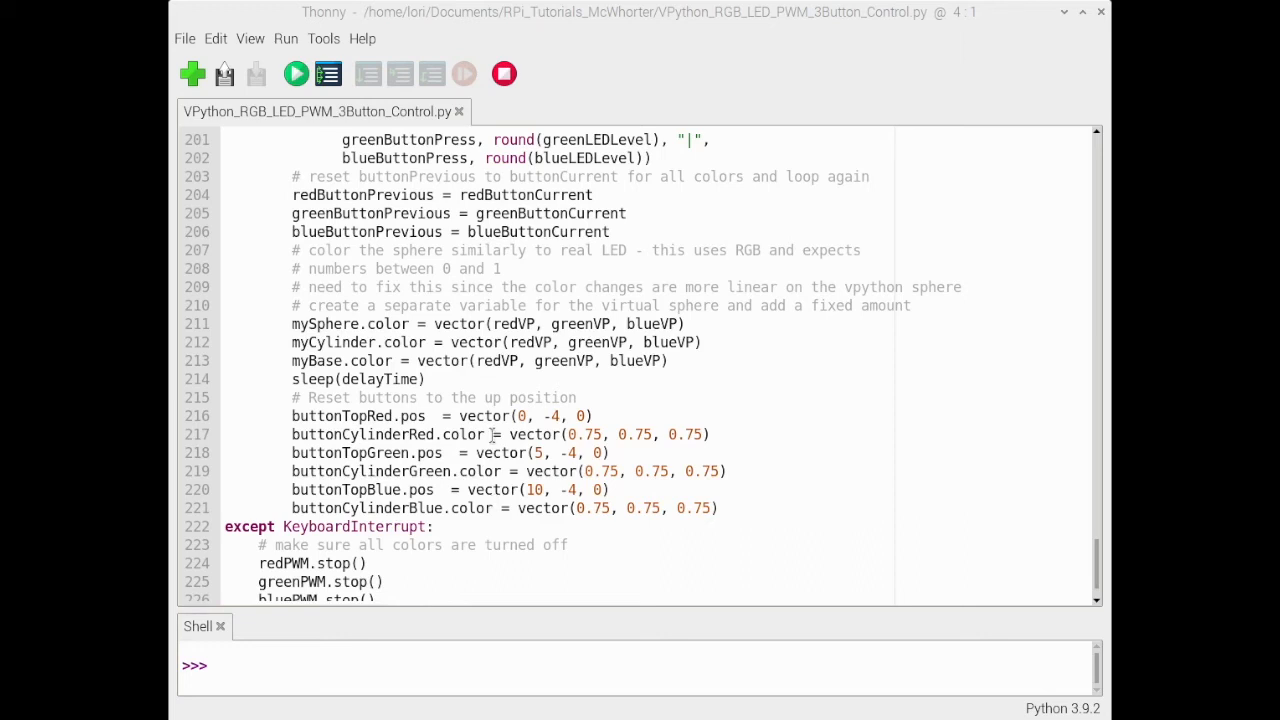
{"action": "mouse_move", "coordinate": [489, 489]}
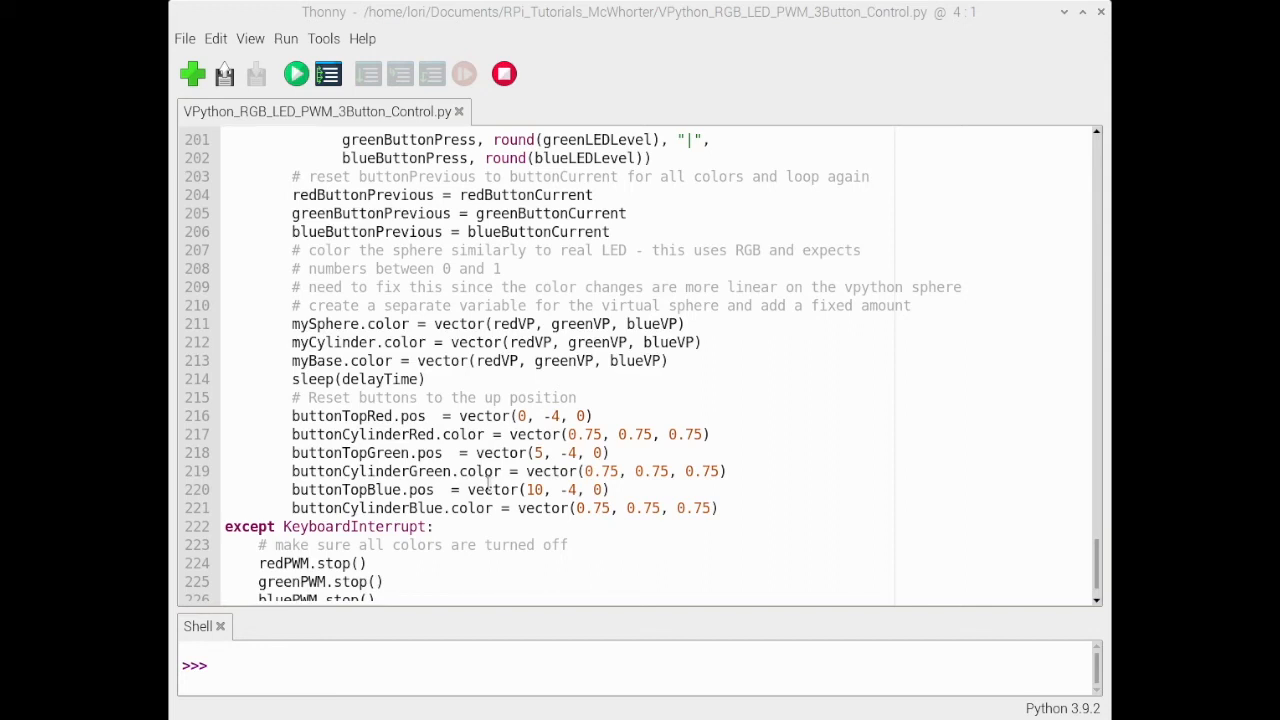
{"action": "scroll", "scroll_direction": "down", "scroll_amount": 3}
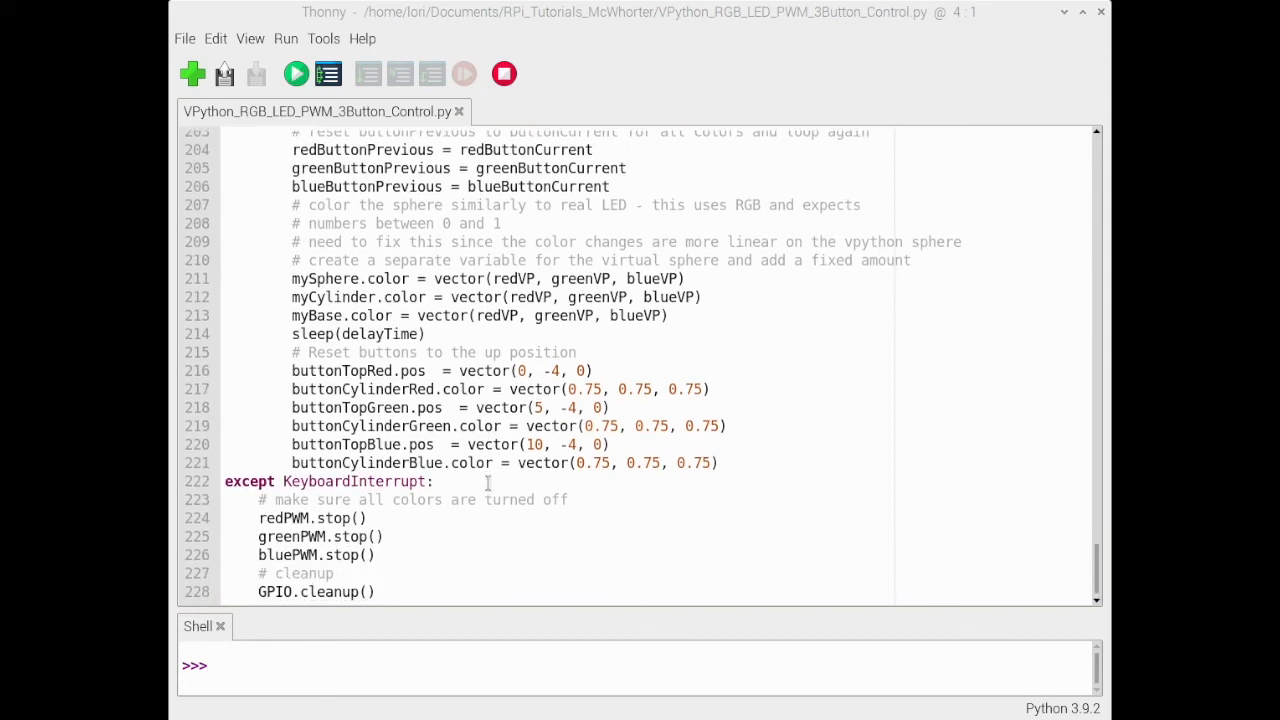